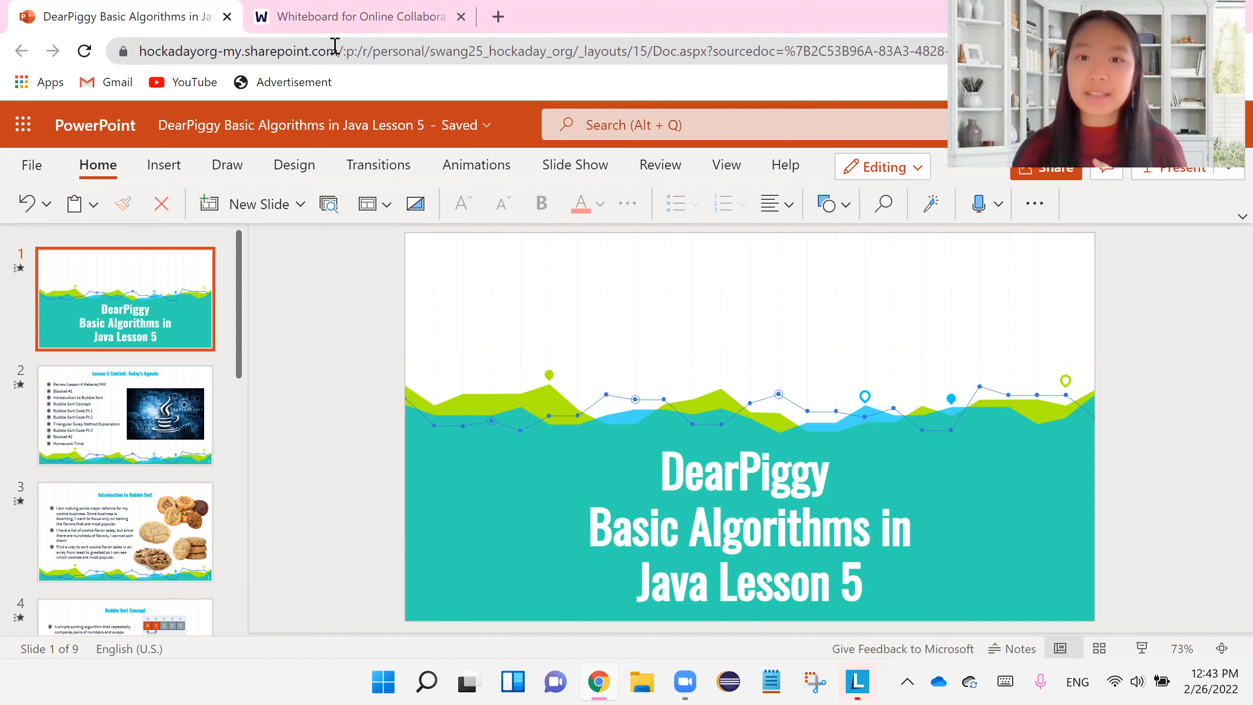
mouse_move(481, 91)
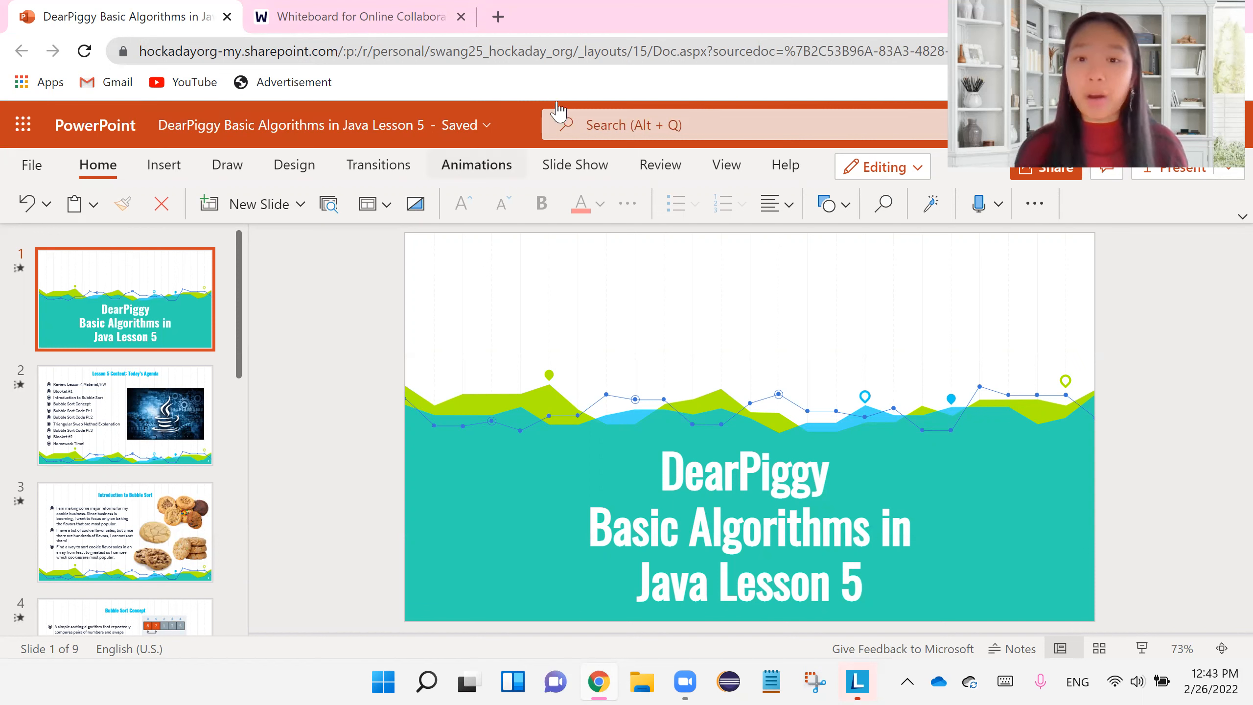
mouse_move(212, 344)
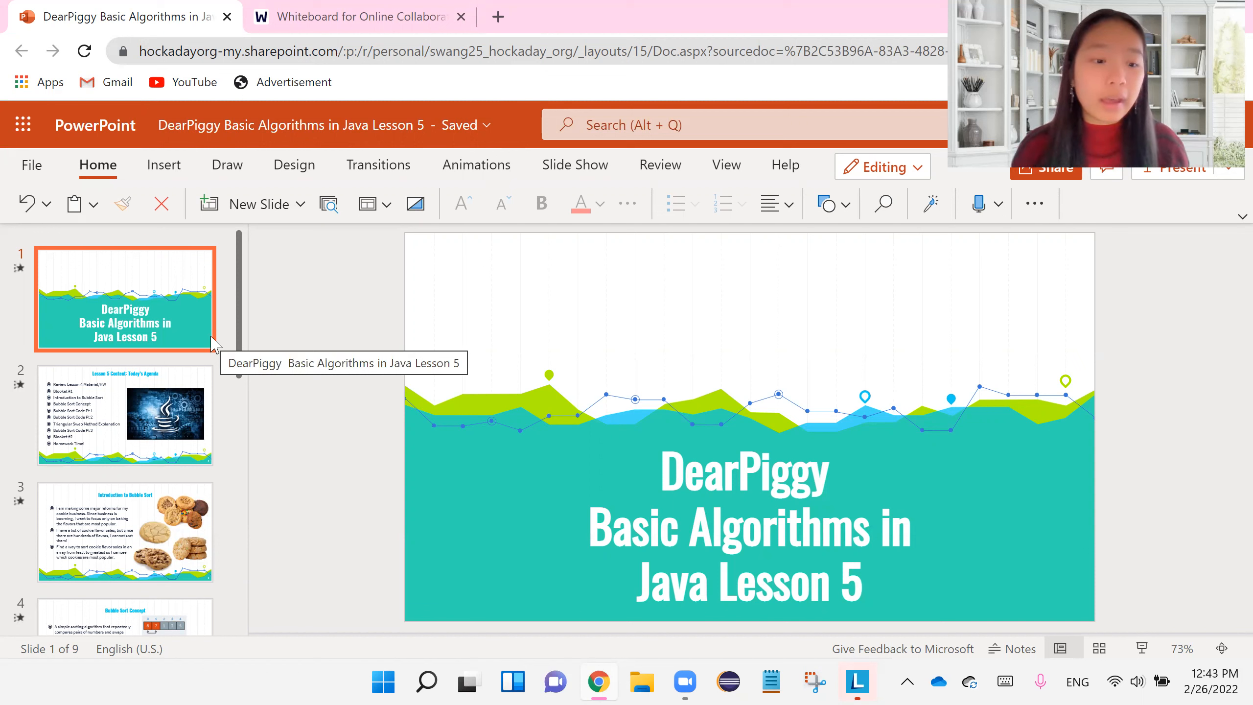
Scroll the thumbnails pane down to slide 5, the Triangular Sort explanation
scroll(down, 3)
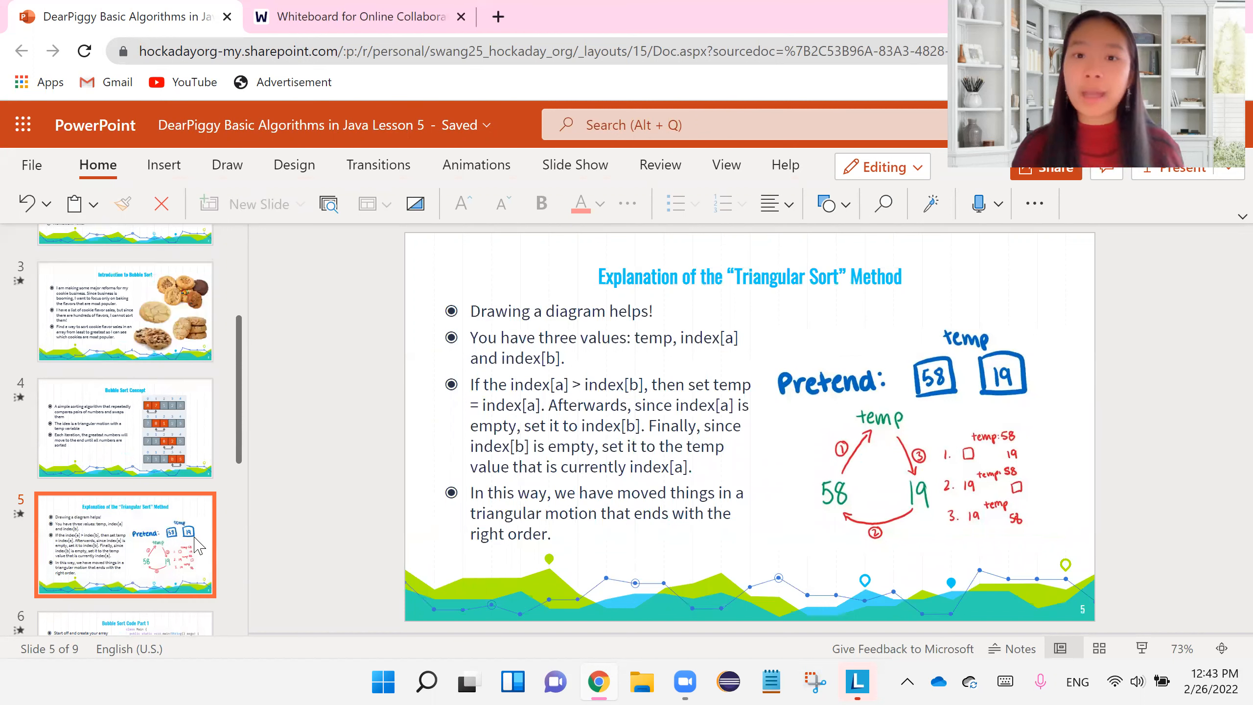
mouse_move(198, 545)
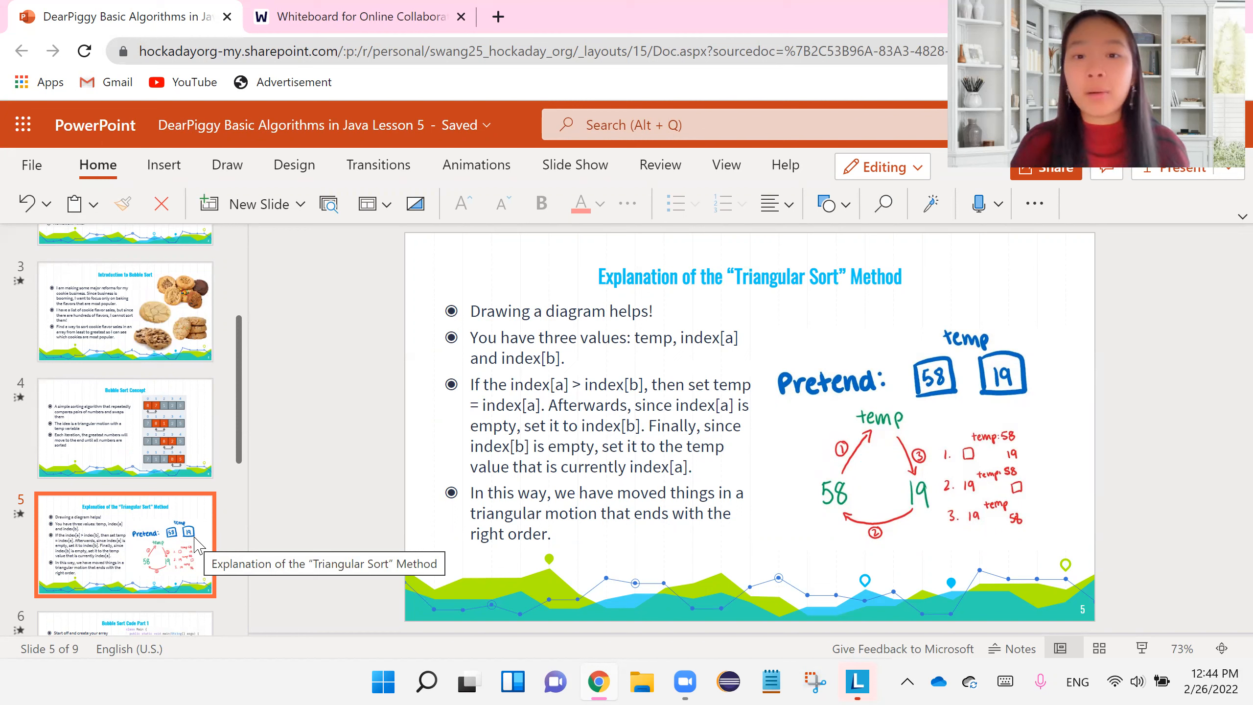
mouse_move(192, 369)
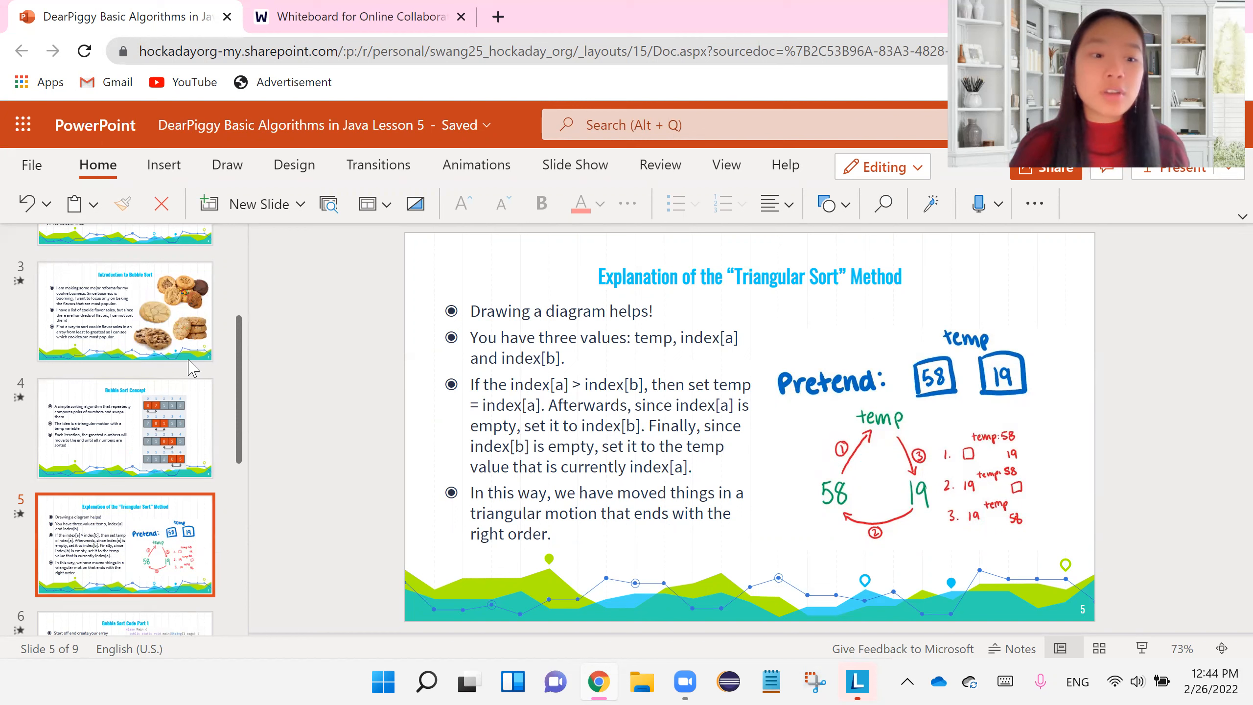
Open slide 3, Introduction to Bubble Sort, and scroll through its cookie-sales scenario
click(124, 321)
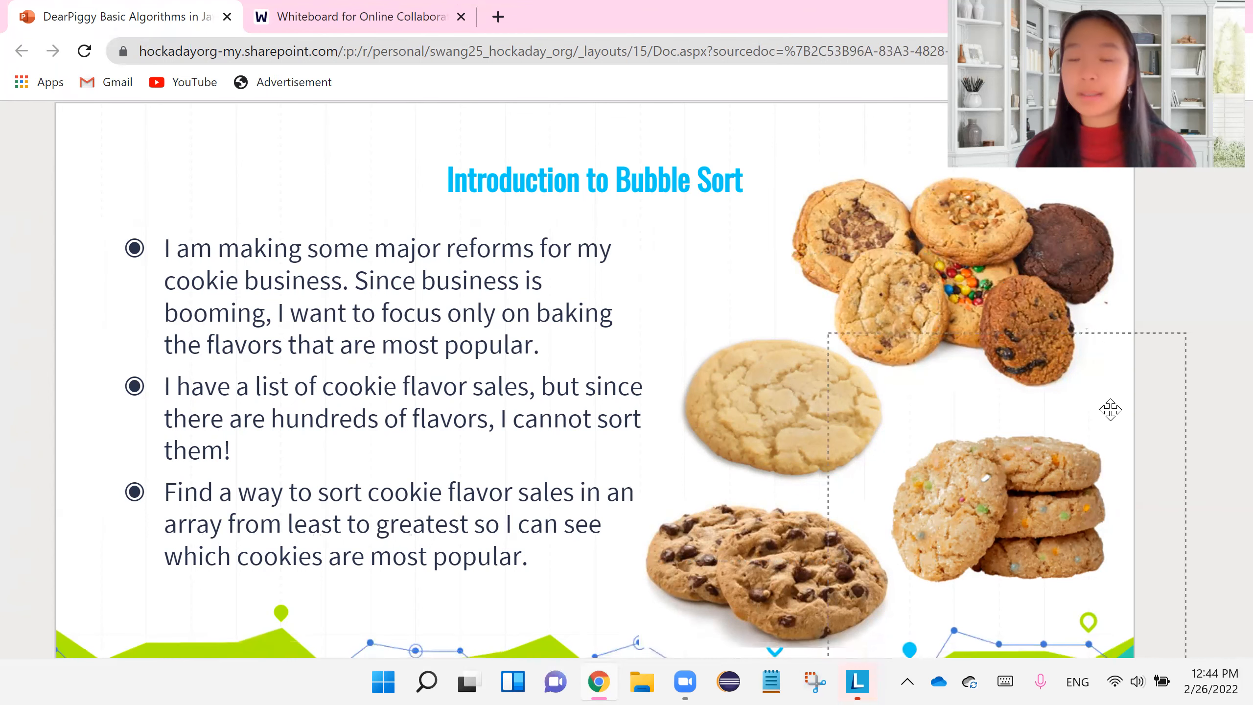
mouse_move(1169, 403)
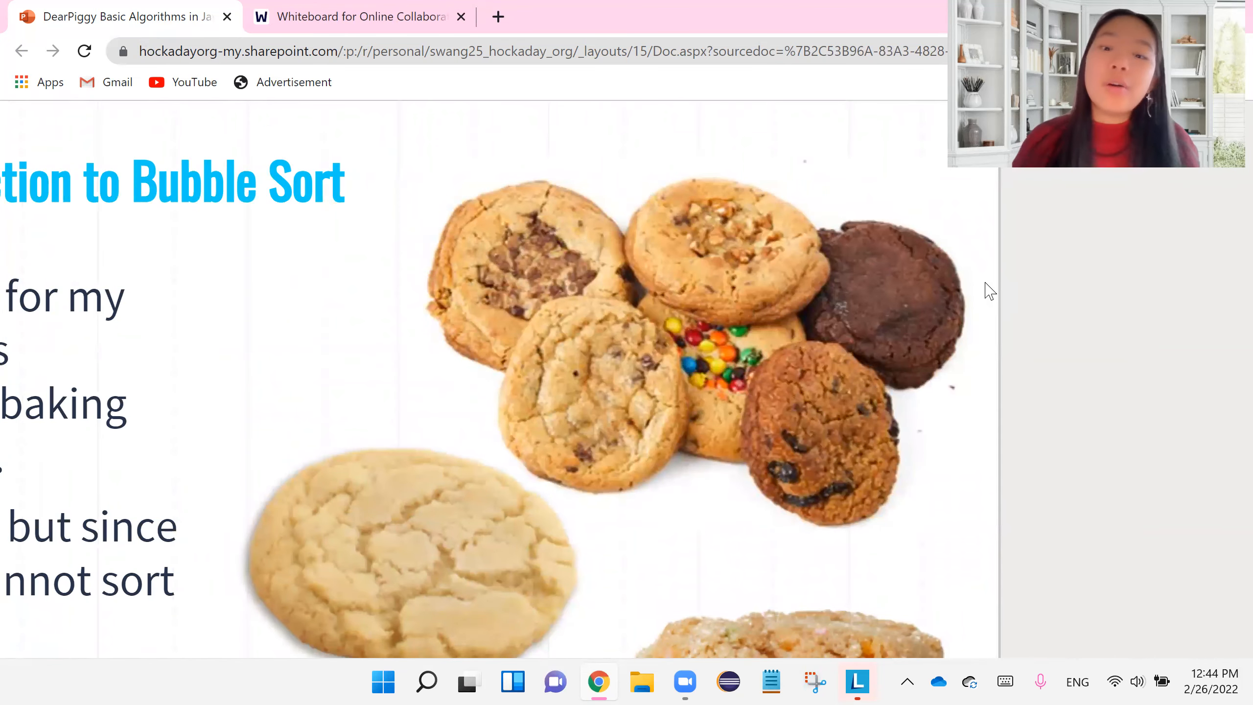
scroll(down, 3)
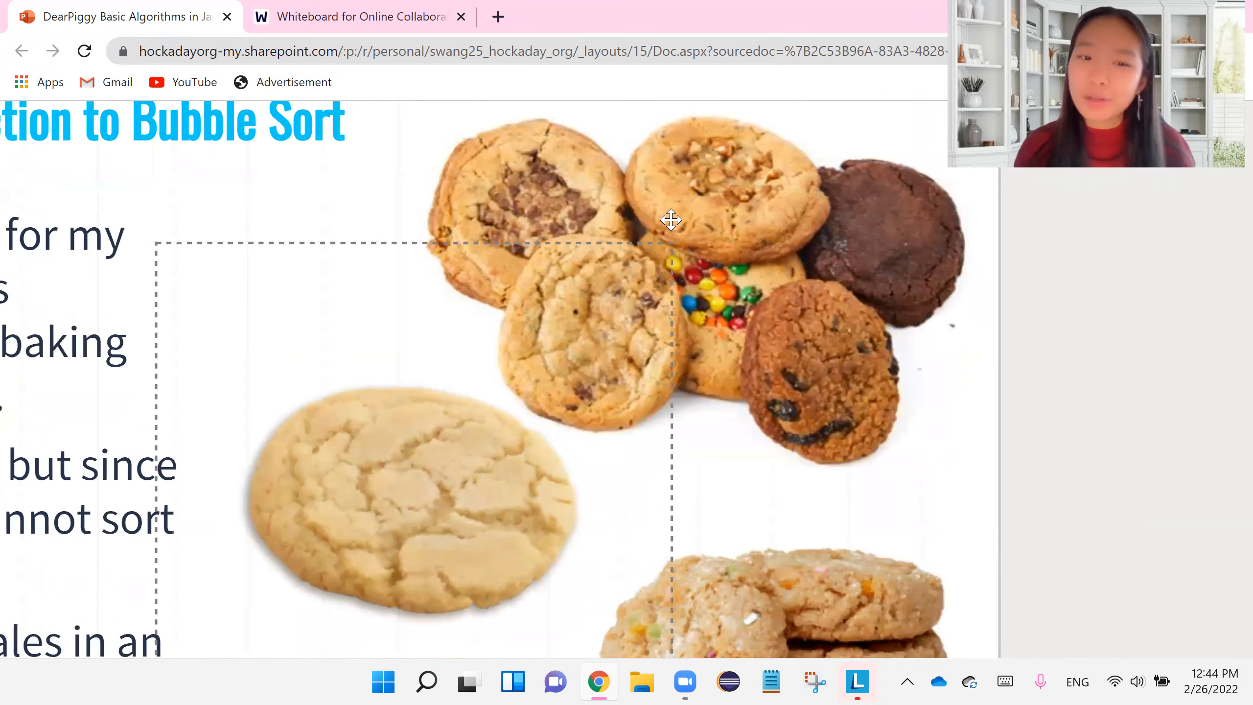
scroll(down, 3)
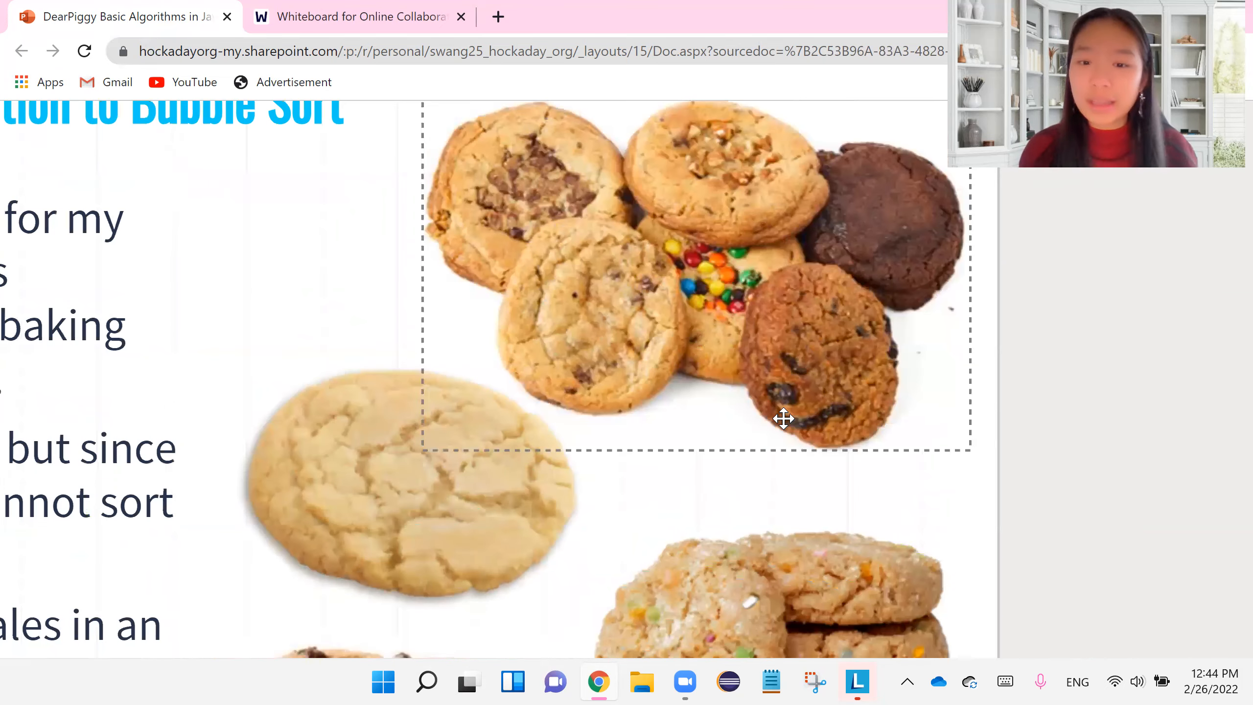
scroll(up, 3)
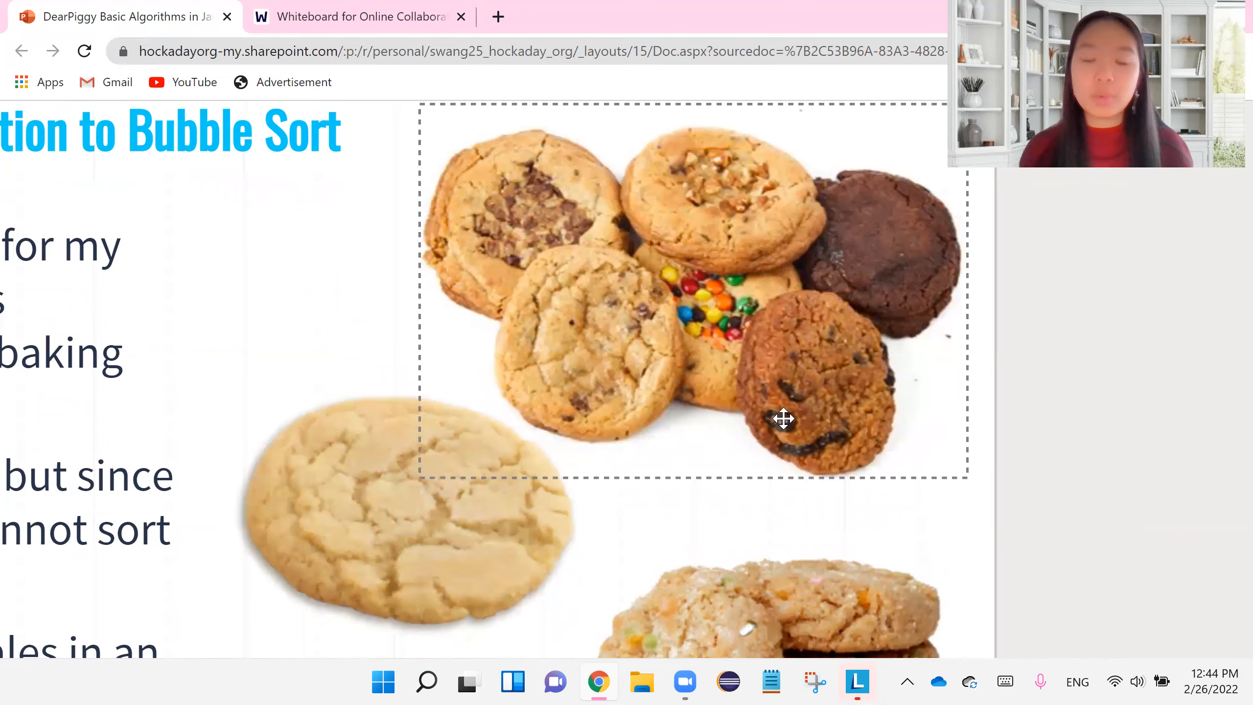
drag(783, 419, 590, 393)
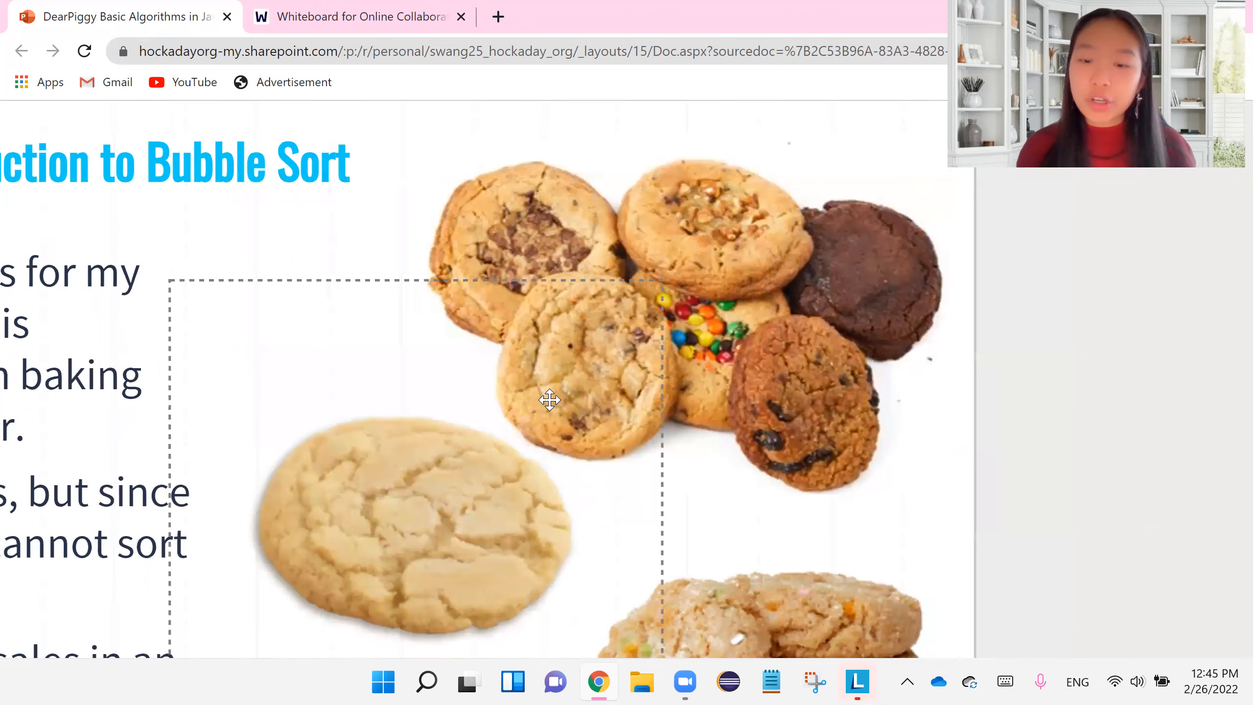
scroll(down, 3)
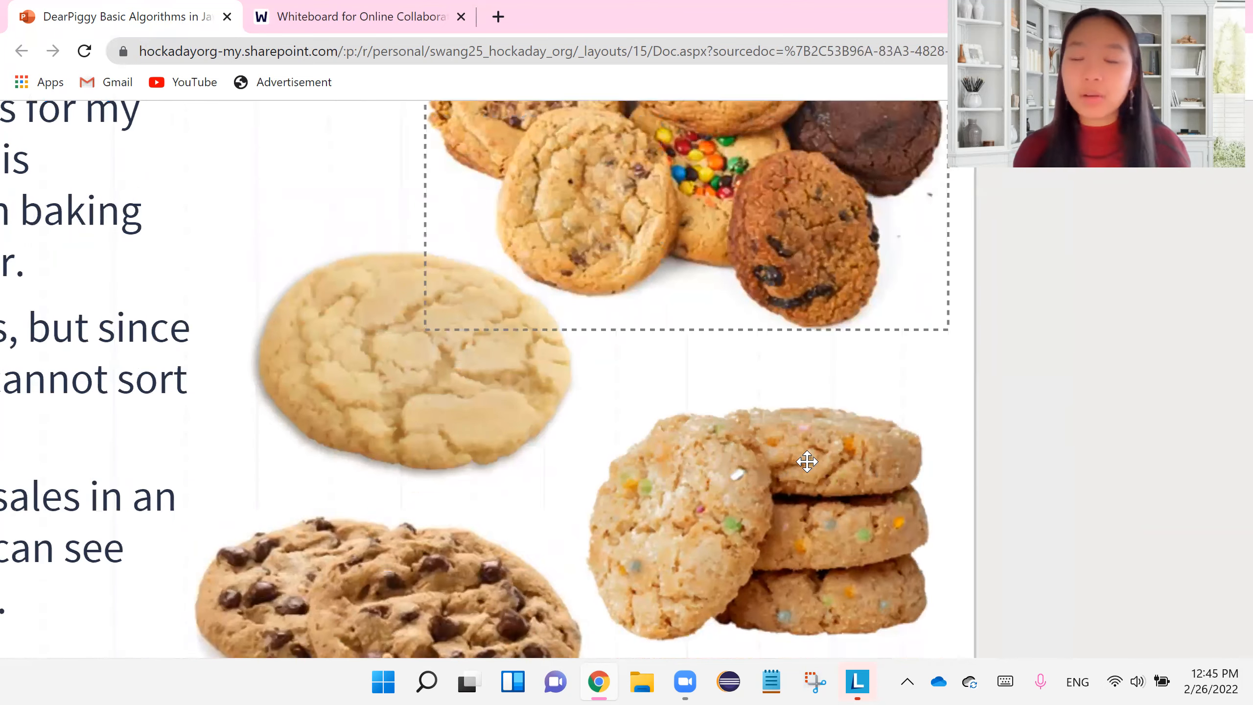
scroll(down, 3)
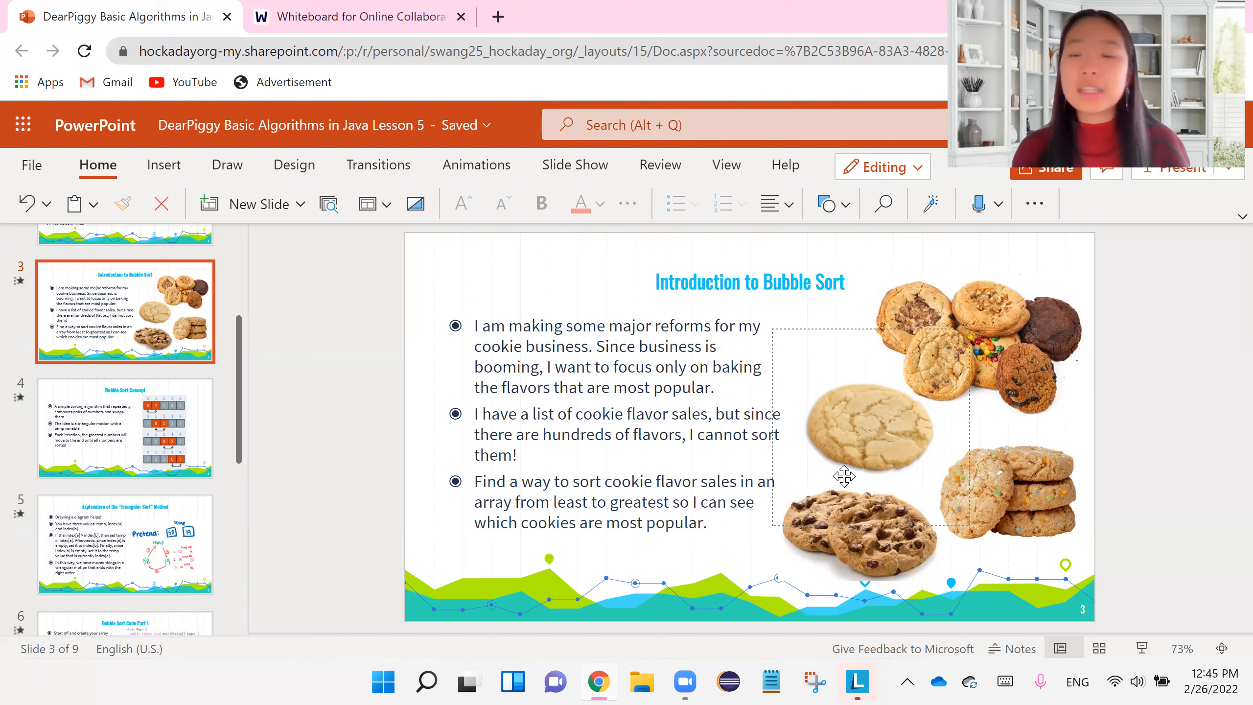
mouse_move(798, 488)
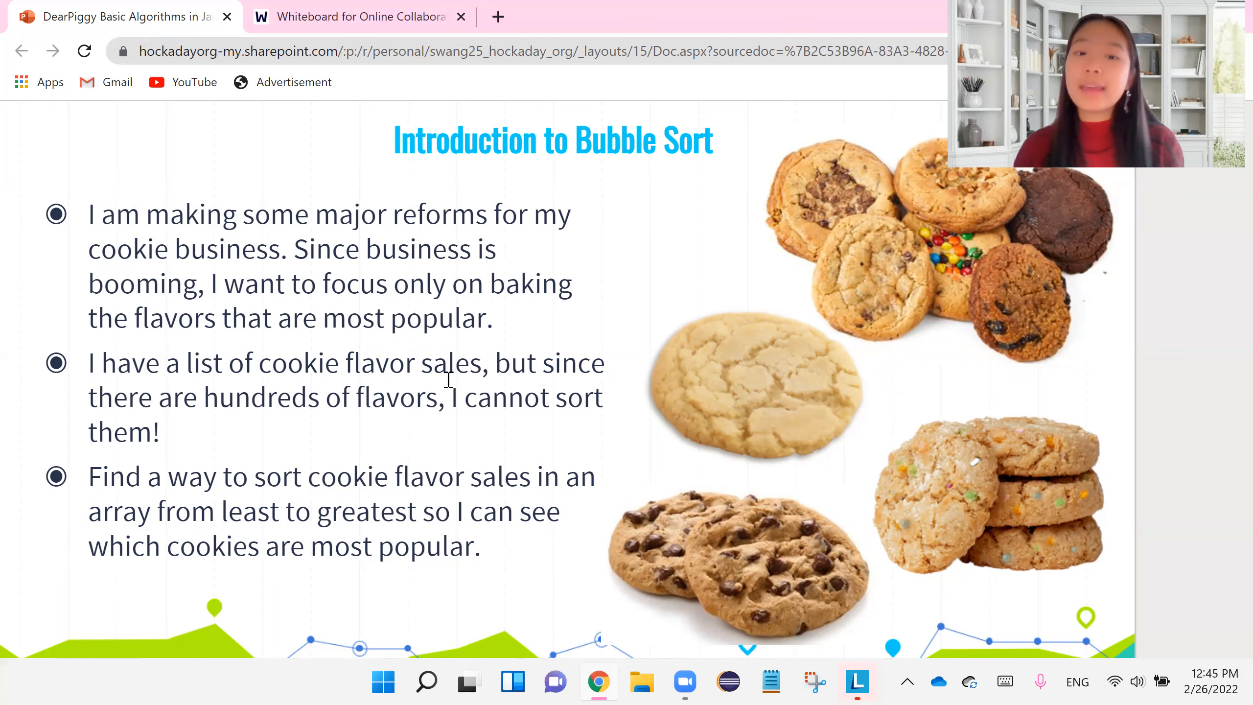
scroll(down, 3)
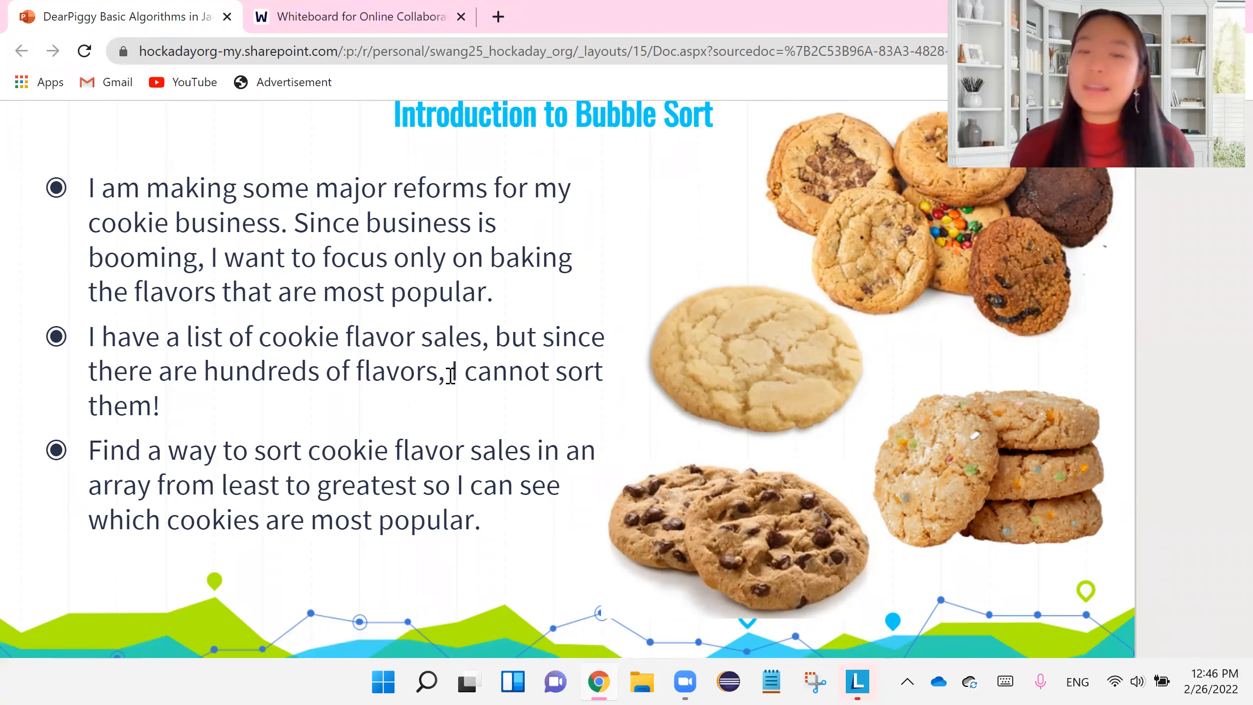
mouse_move(530, 312)
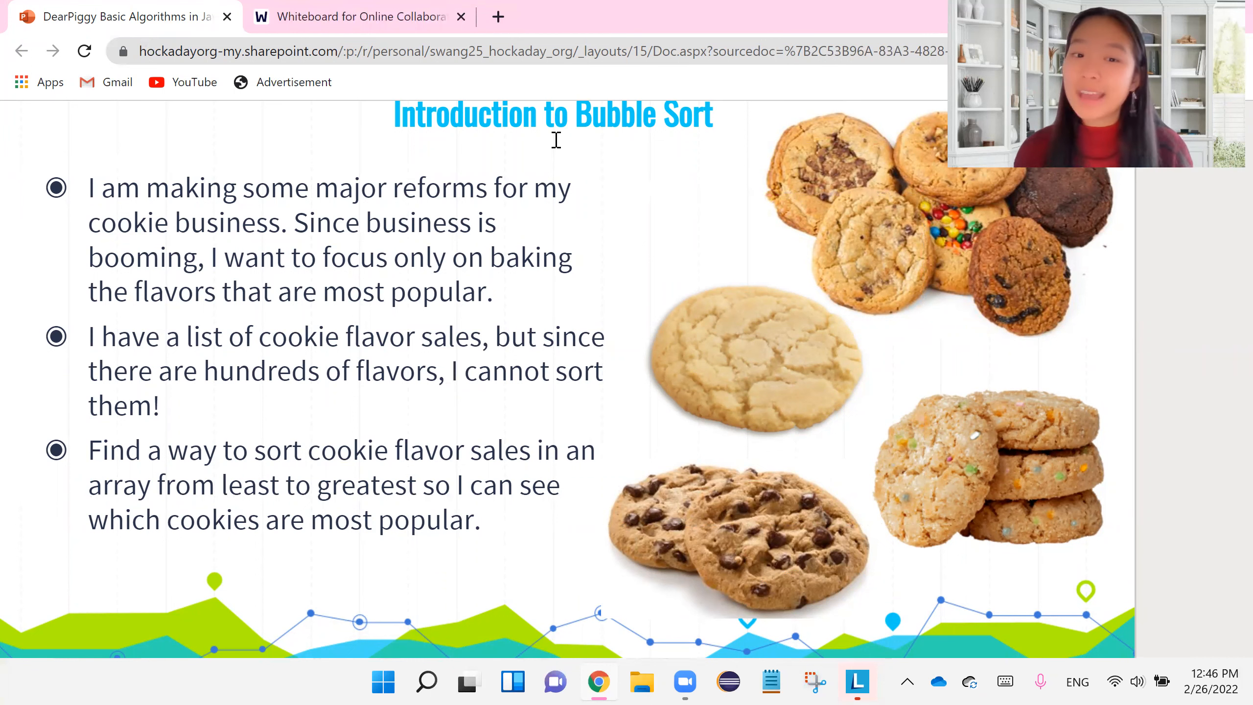
scroll(down, 3)
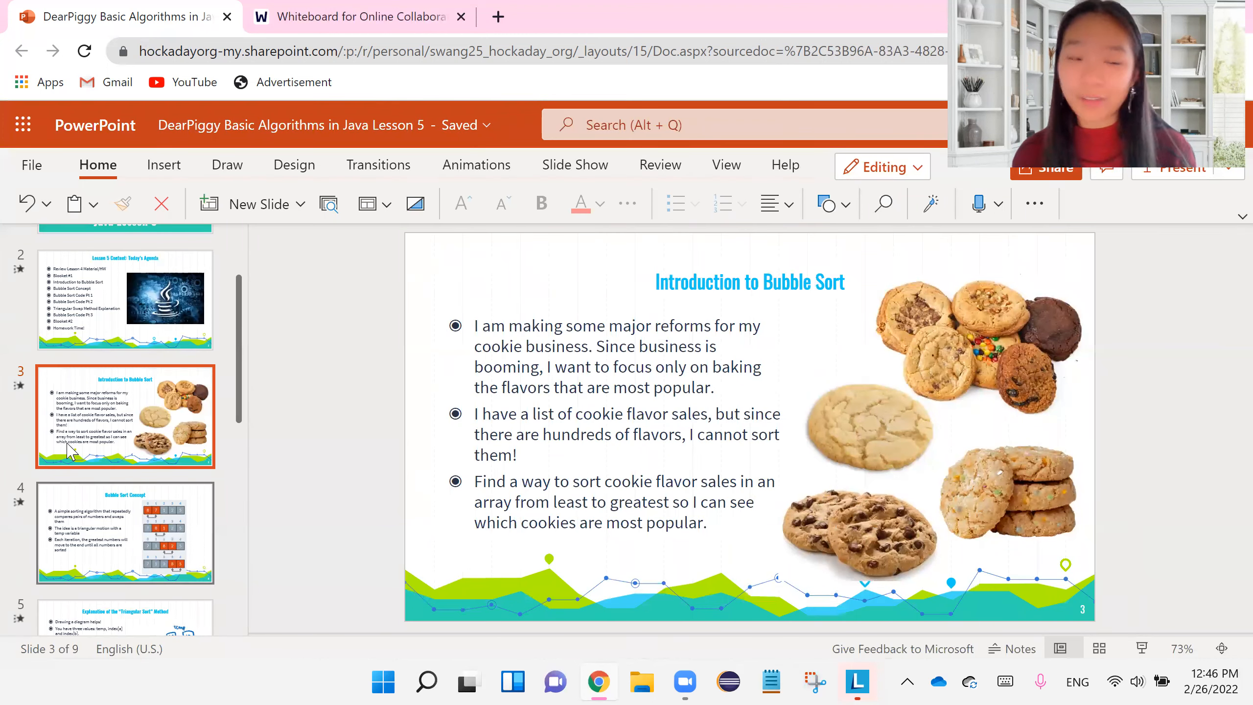
scroll(down, 3)
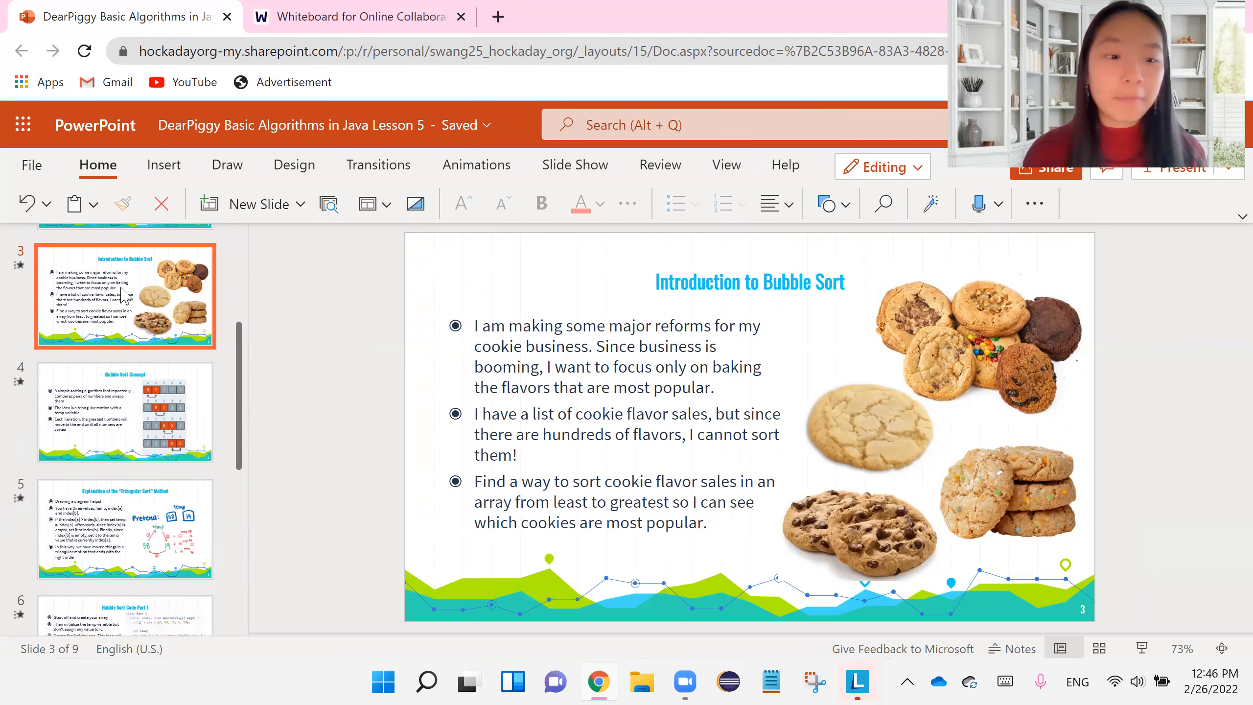
Select slide 4, Bubble Sort Concept, with its 8 and 7 swap diagram
click(125, 417)
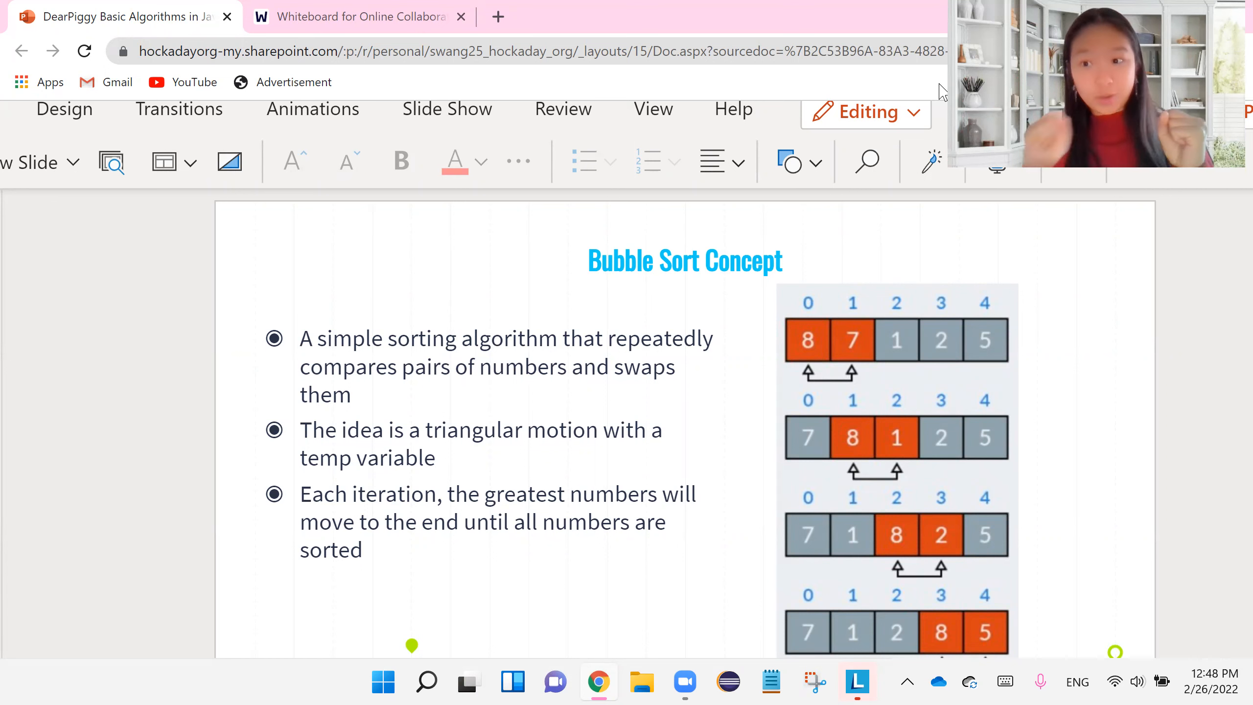
mouse_move(1097, 287)
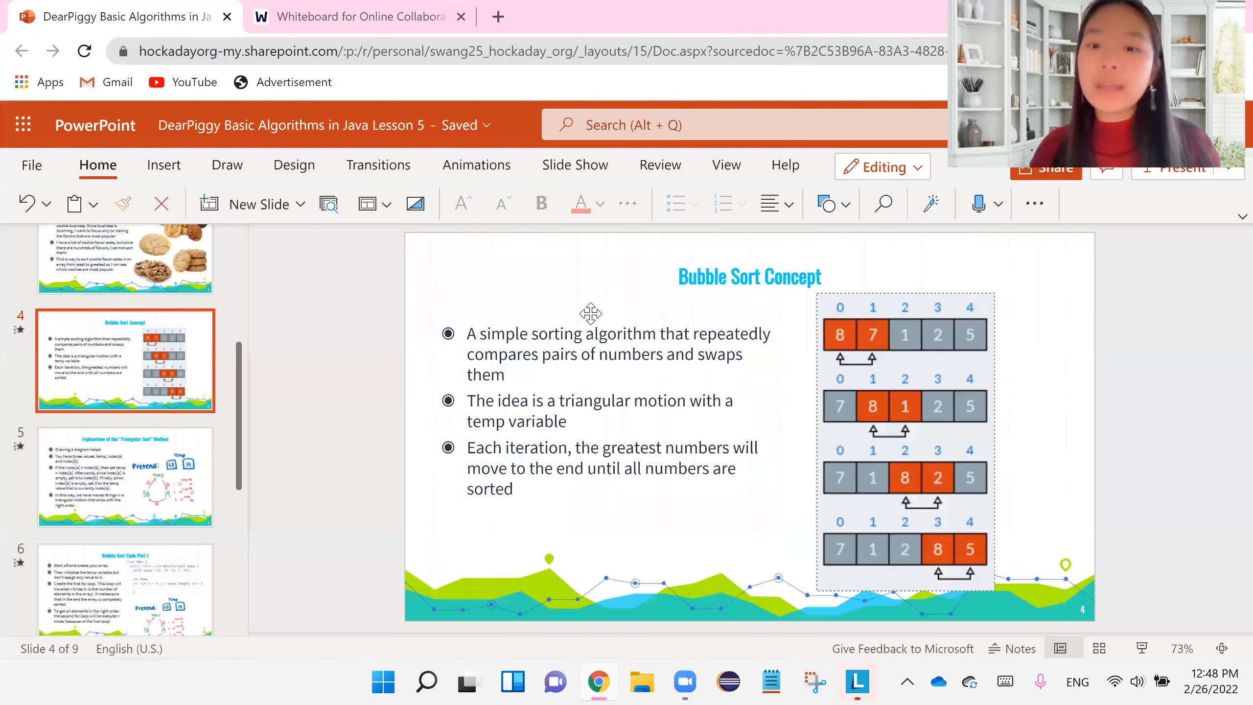
mouse_move(859, 506)
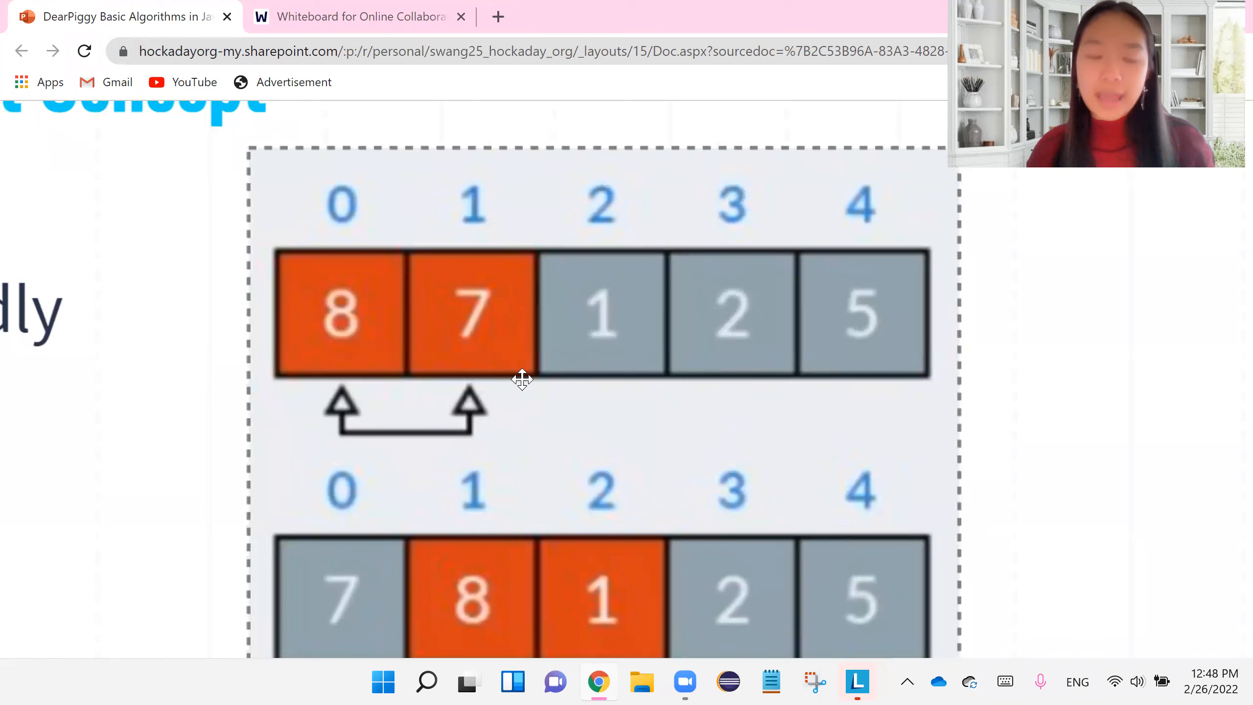
mouse_move(345, 321)
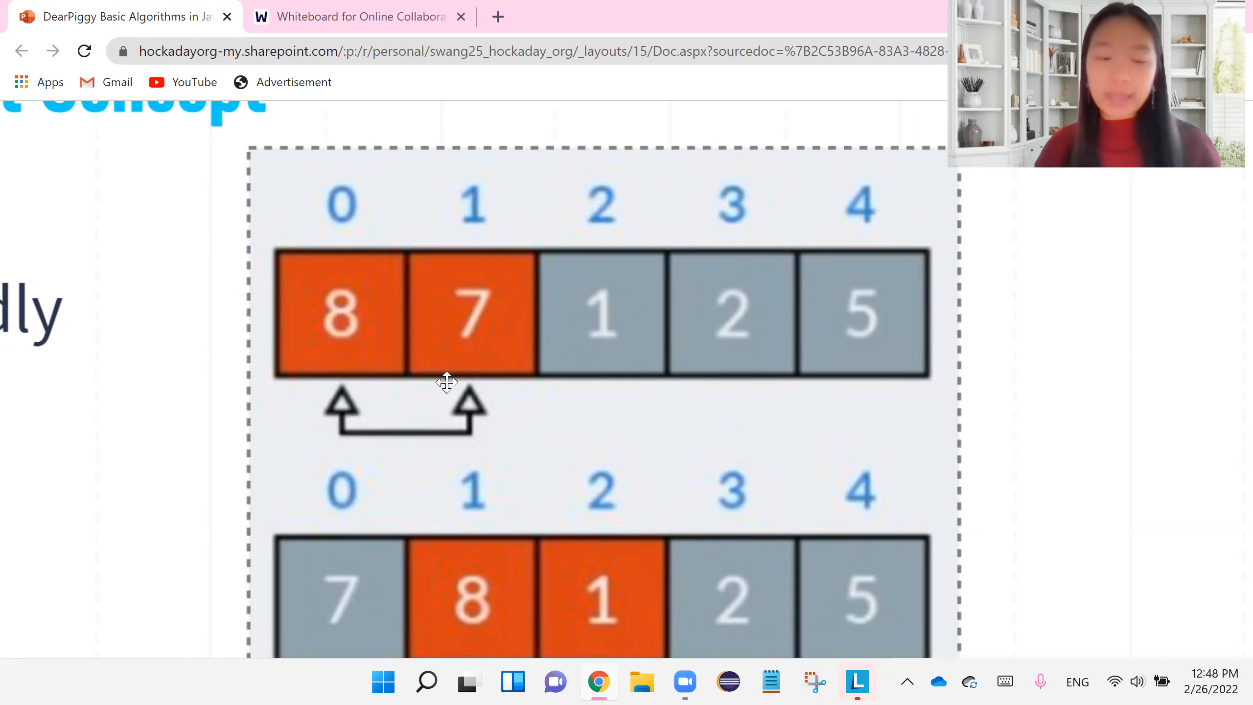
scroll(down, 3)
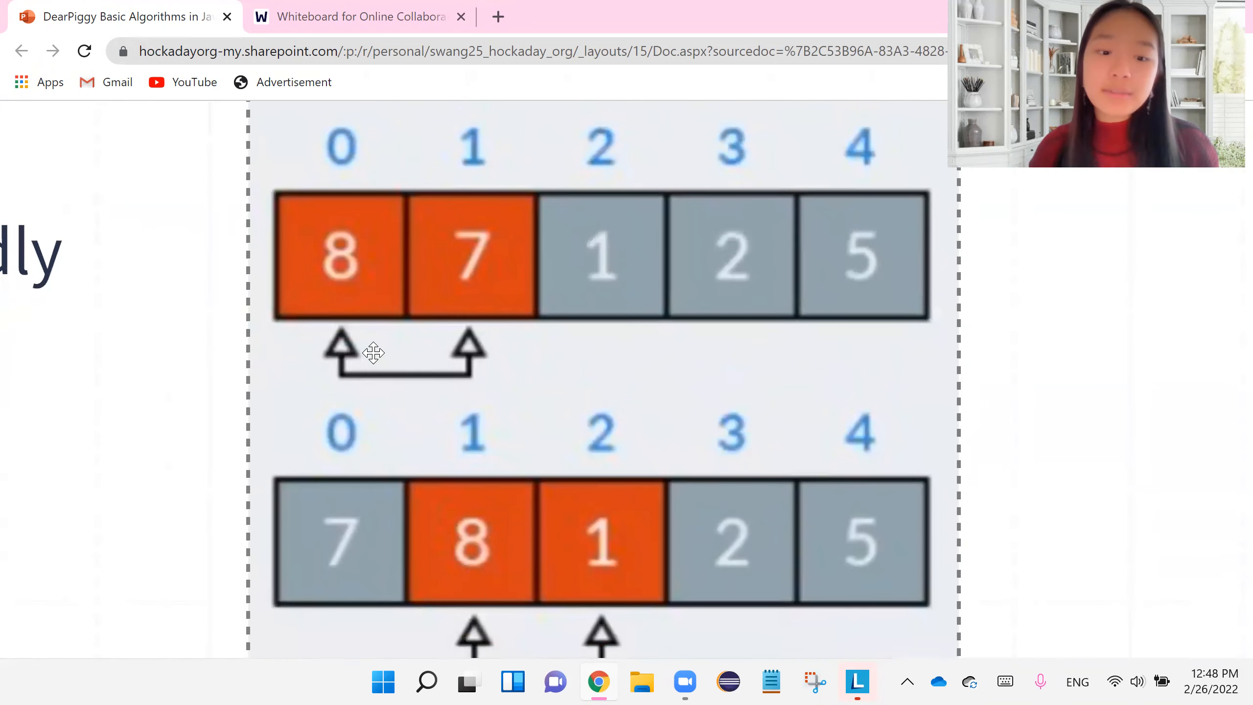
scroll(down, 3)
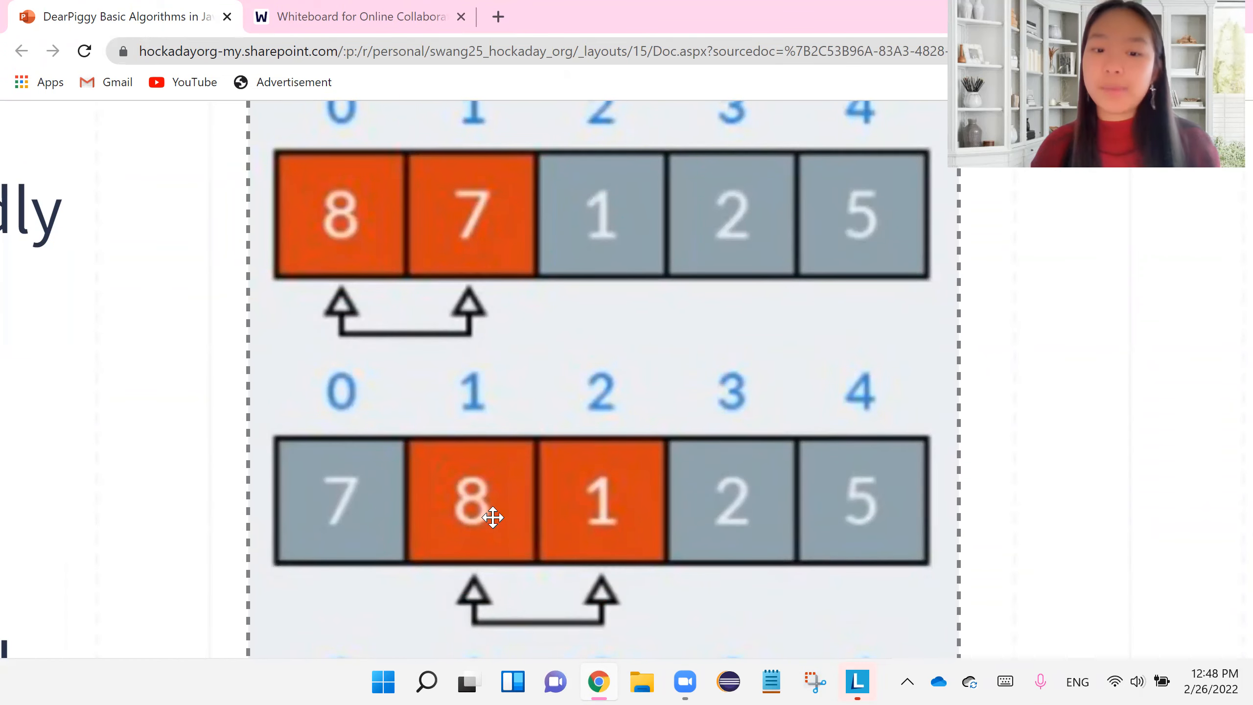
scroll(down, 3)
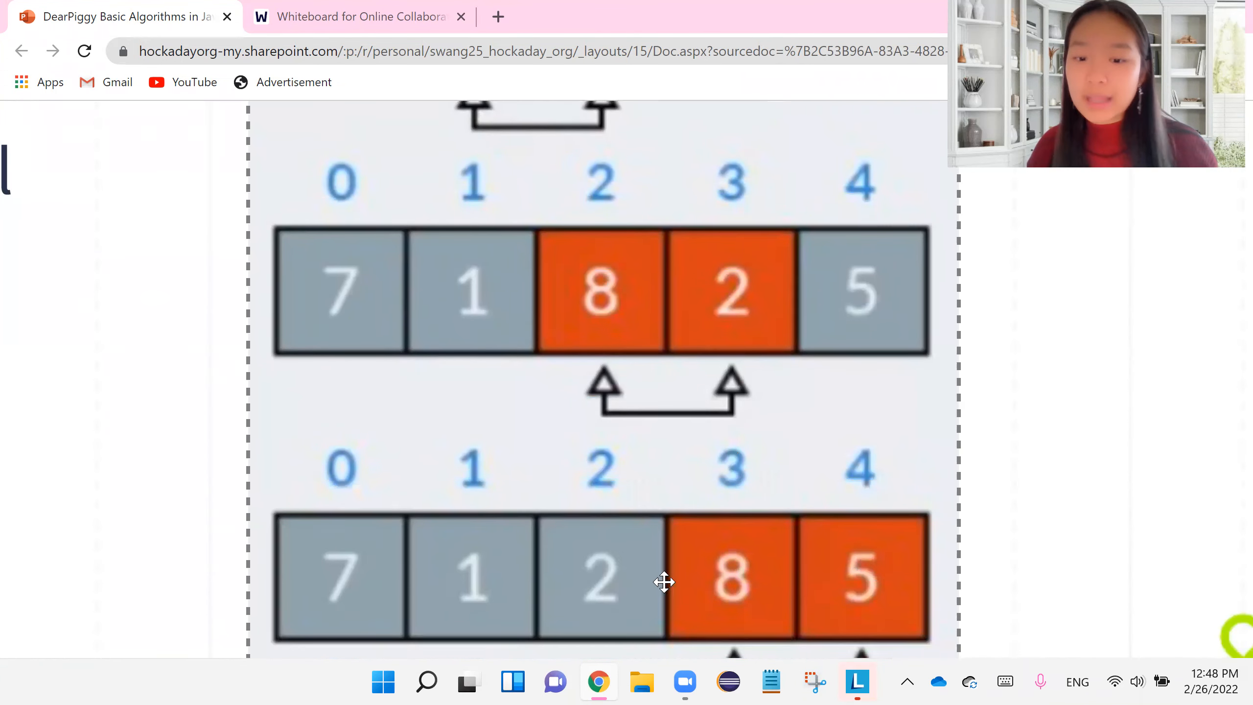
scroll(down, 3)
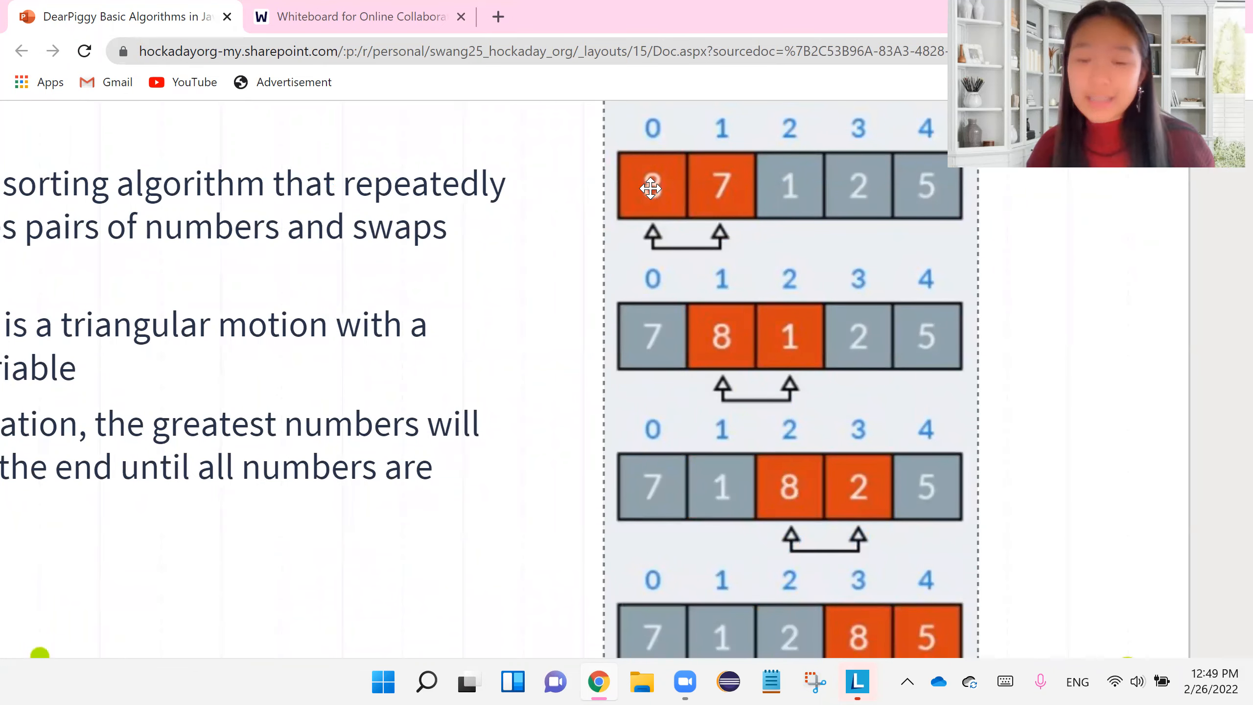
scroll(down, 3)
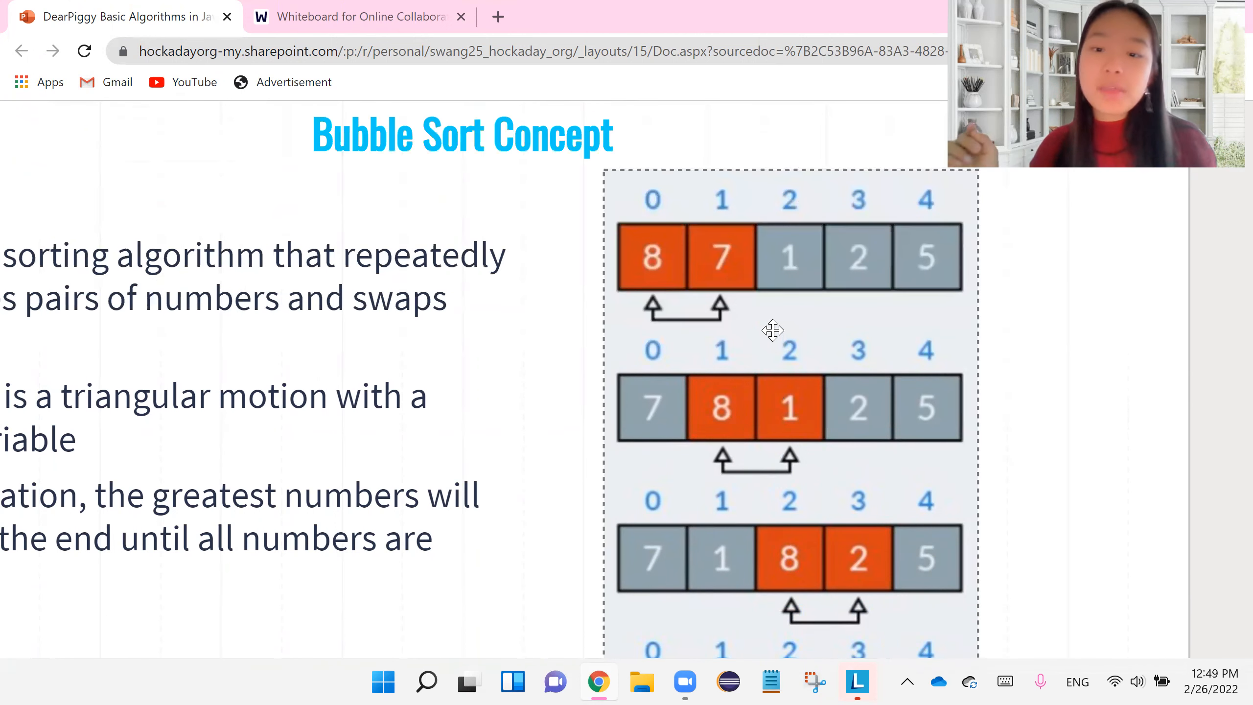
mouse_move(724, 301)
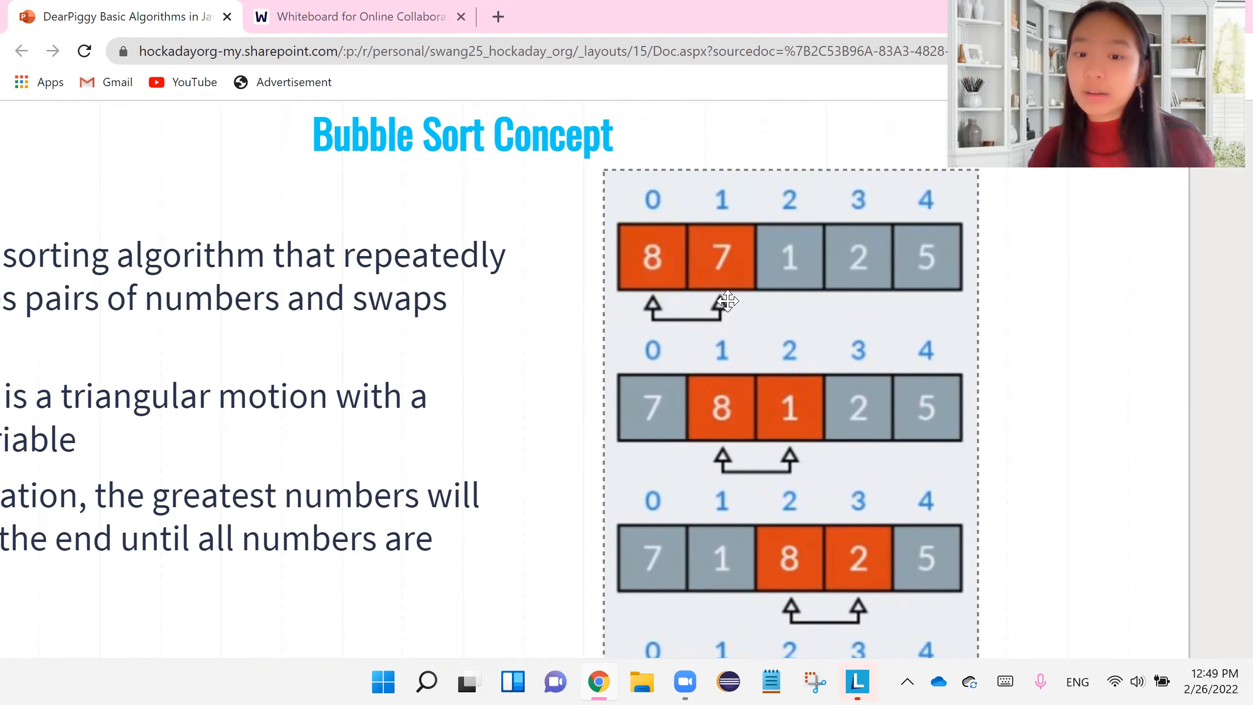
mouse_move(680, 419)
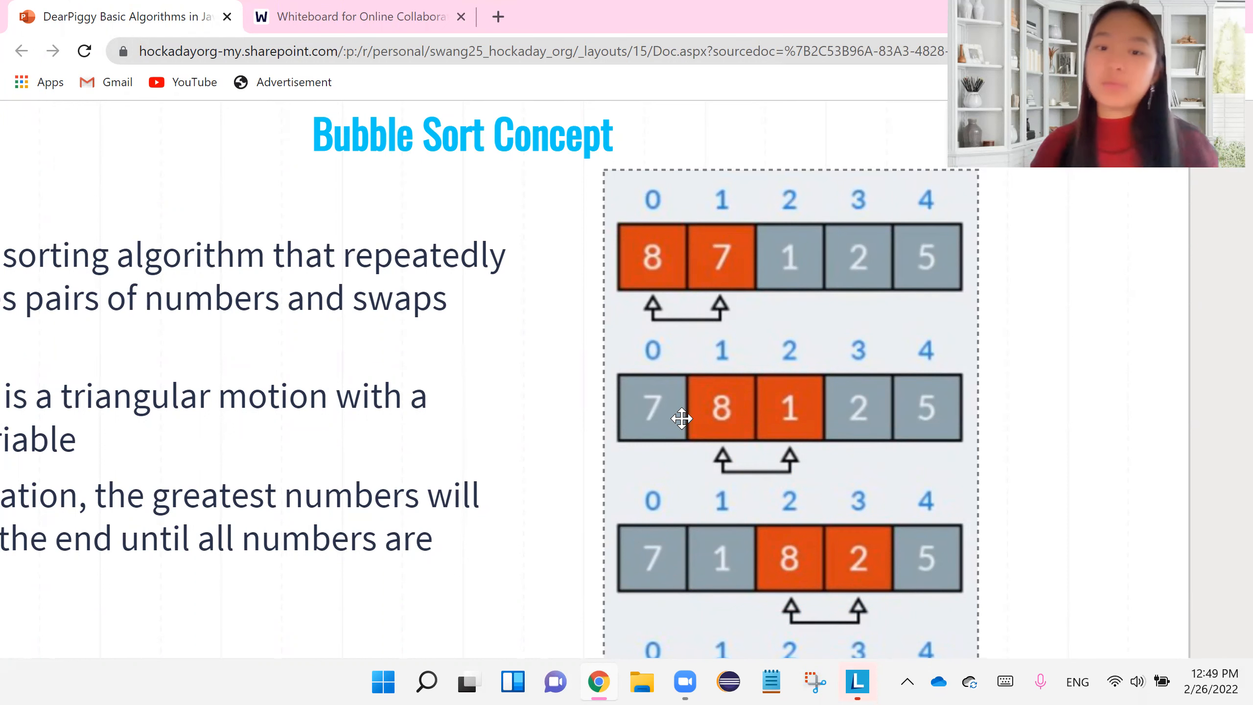
mouse_move(682, 377)
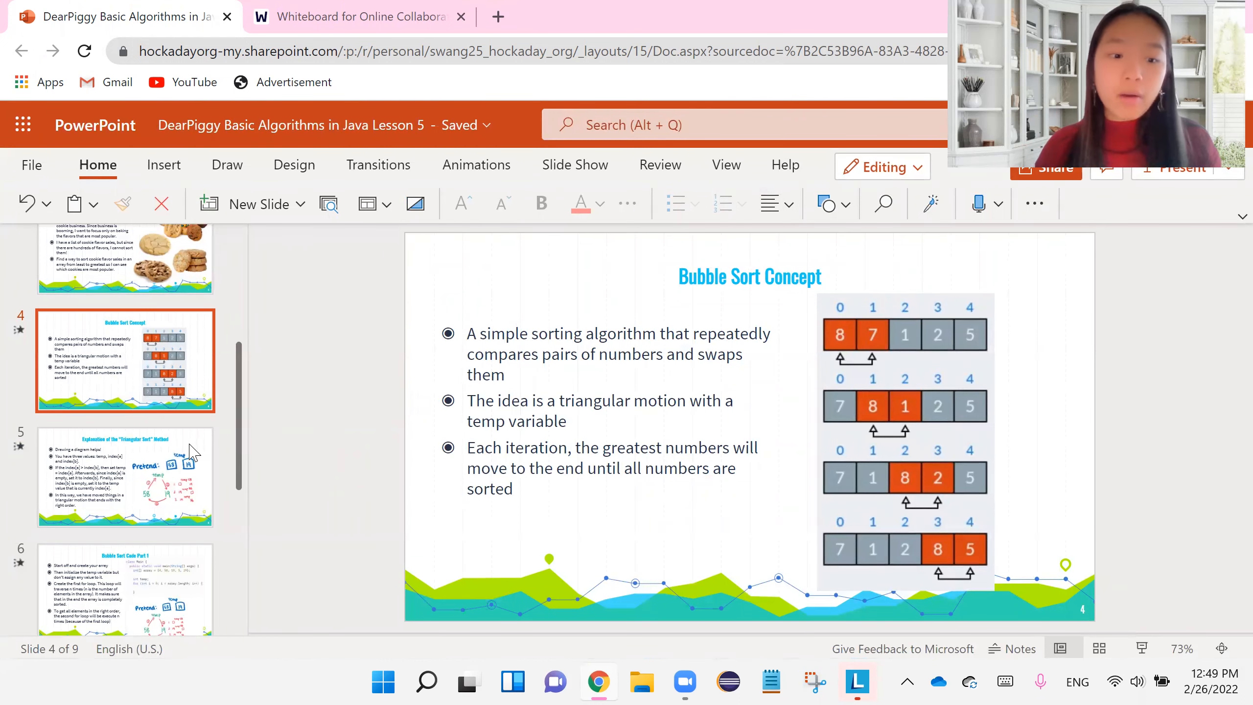
Reopen slide 5 on triangular sort, then switch to the blank Web Whiteboard tab
click(125, 477)
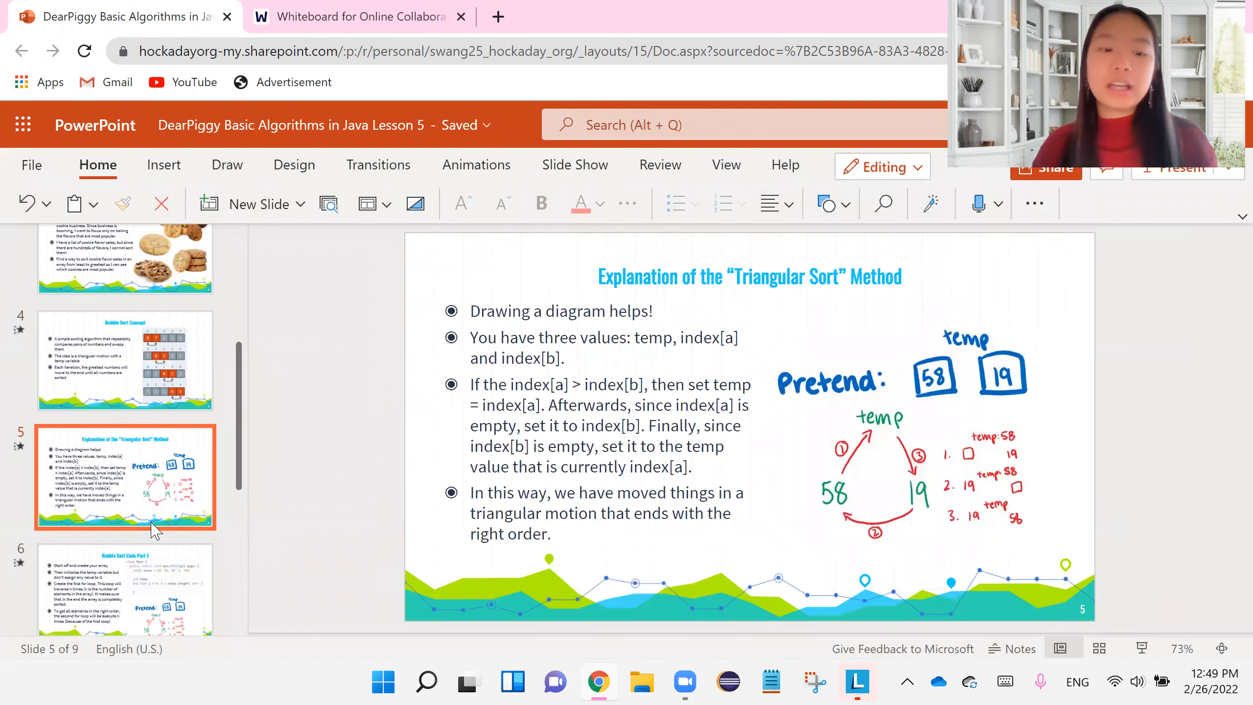
scroll(down, 3)
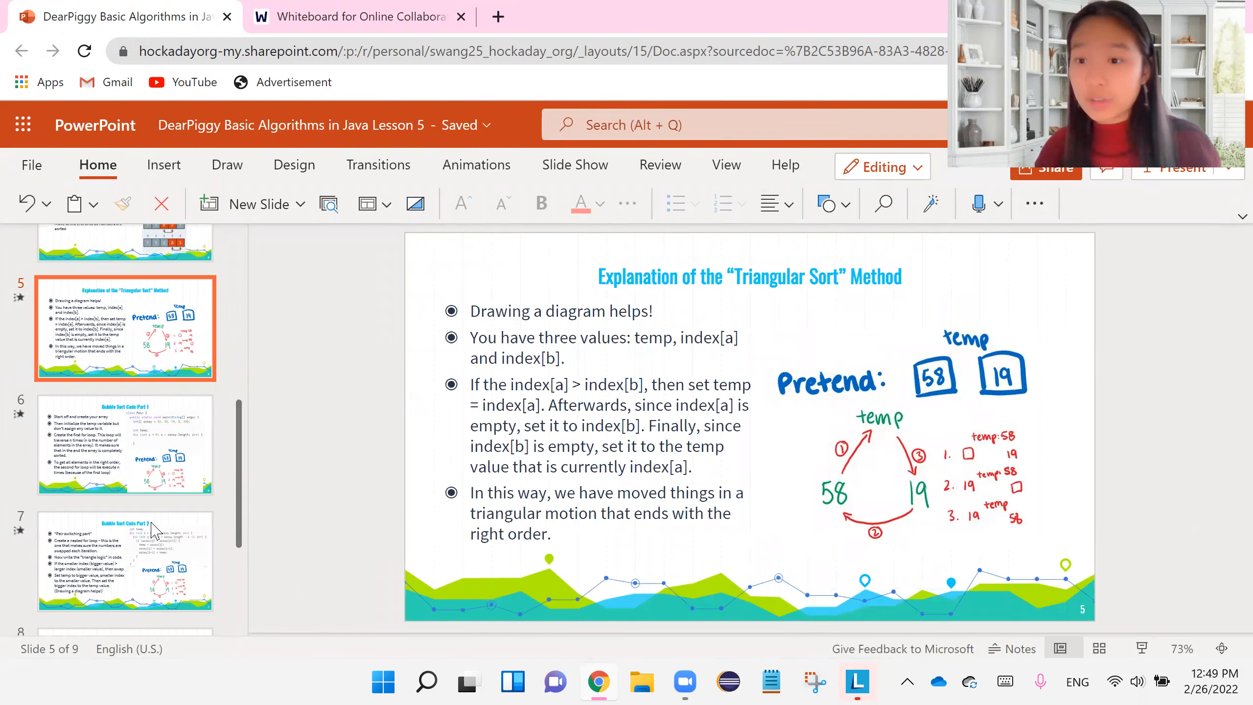
mouse_move(15, 467)
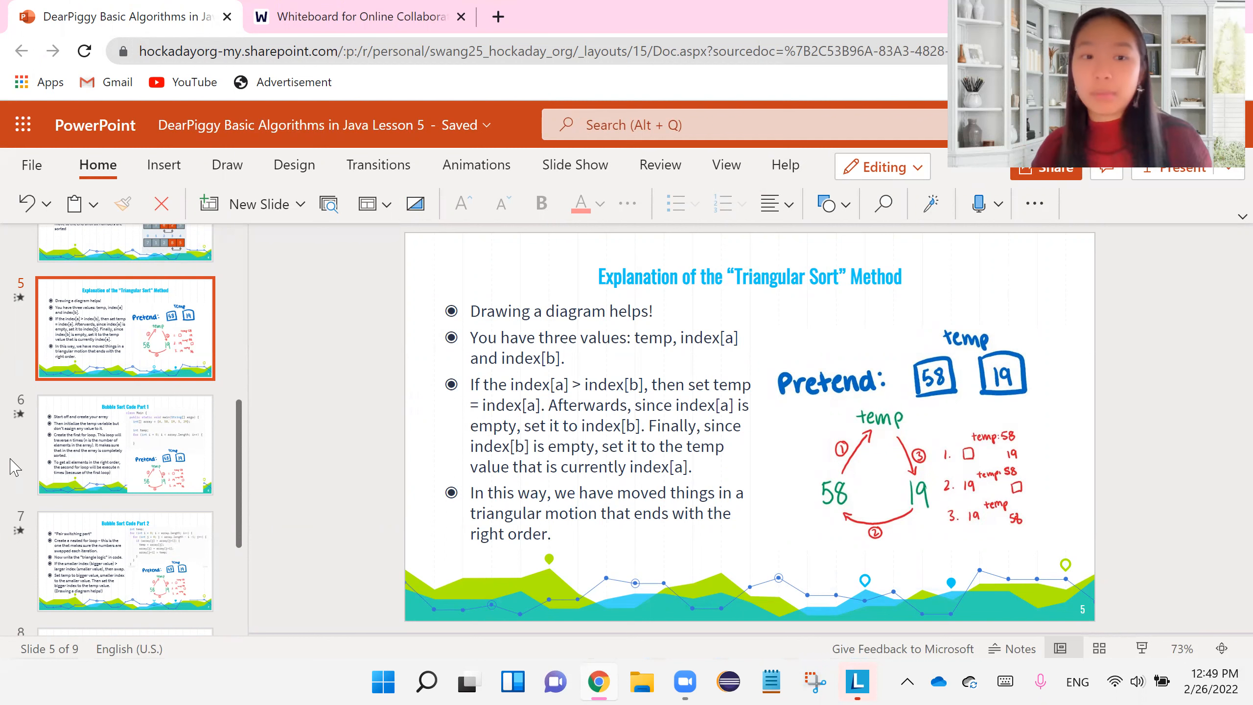
click(354, 17)
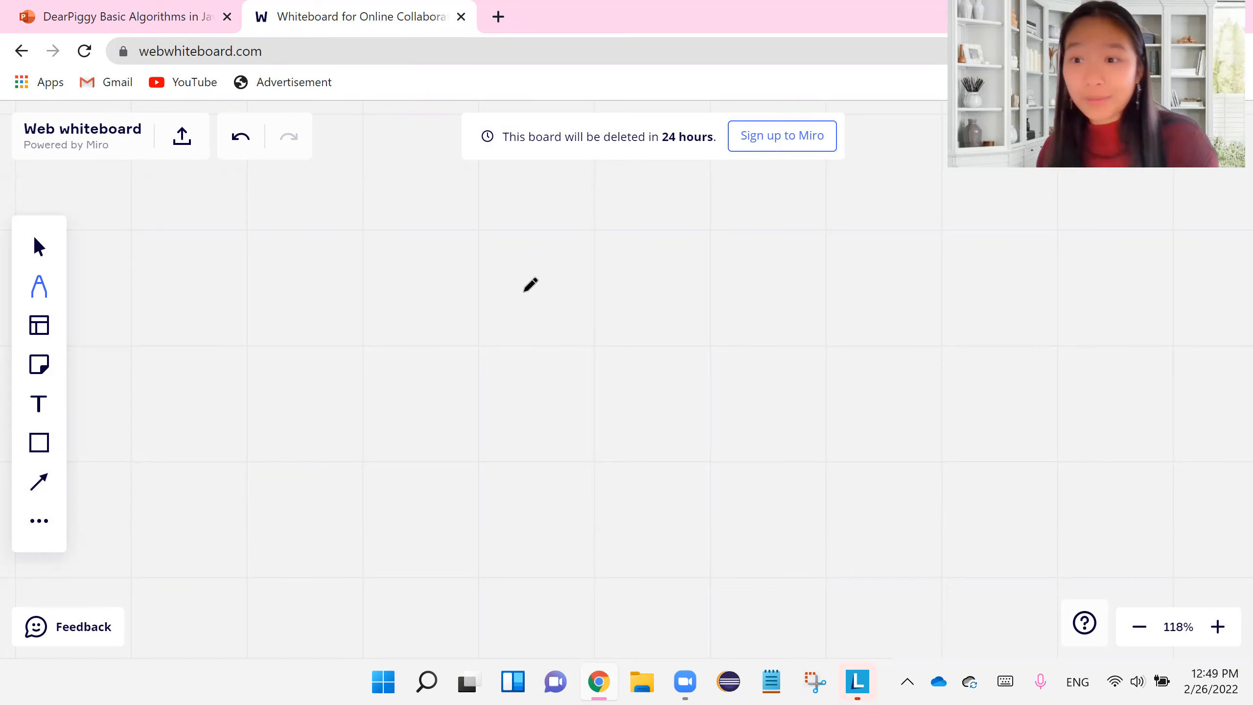
Glance back at the slide deck, return to the whiteboard, and select the pen tool
click(112, 16)
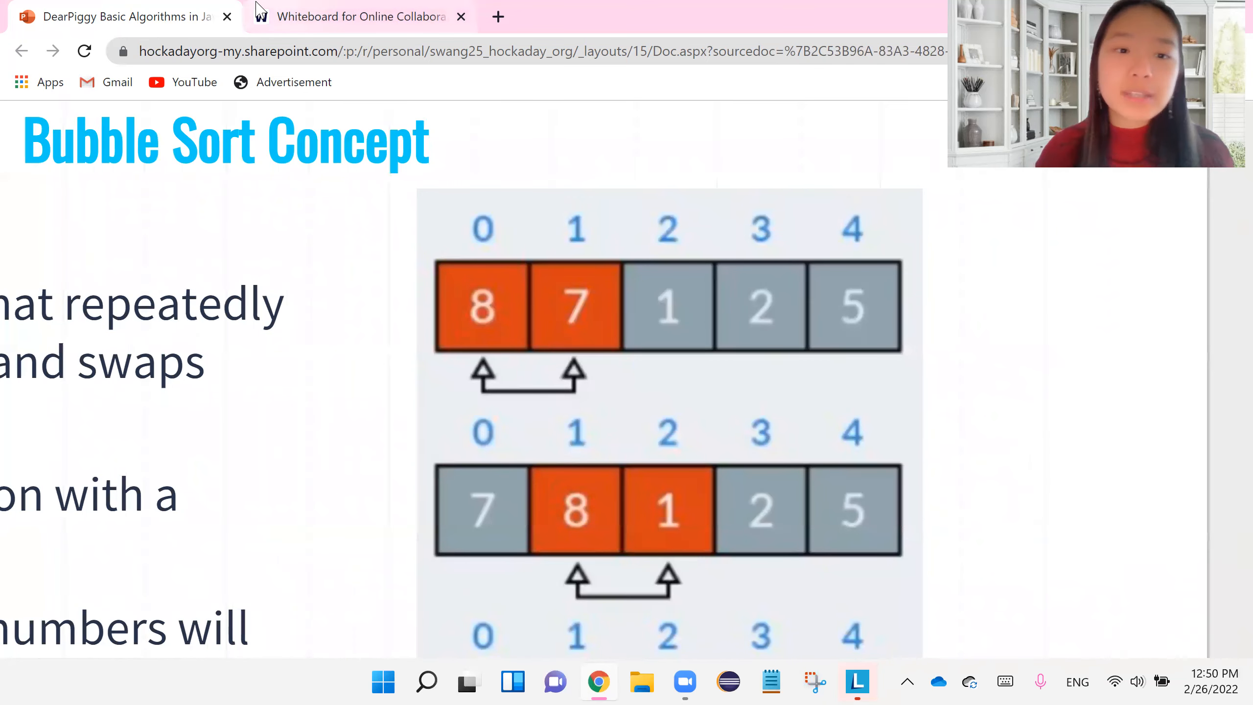
click(360, 17)
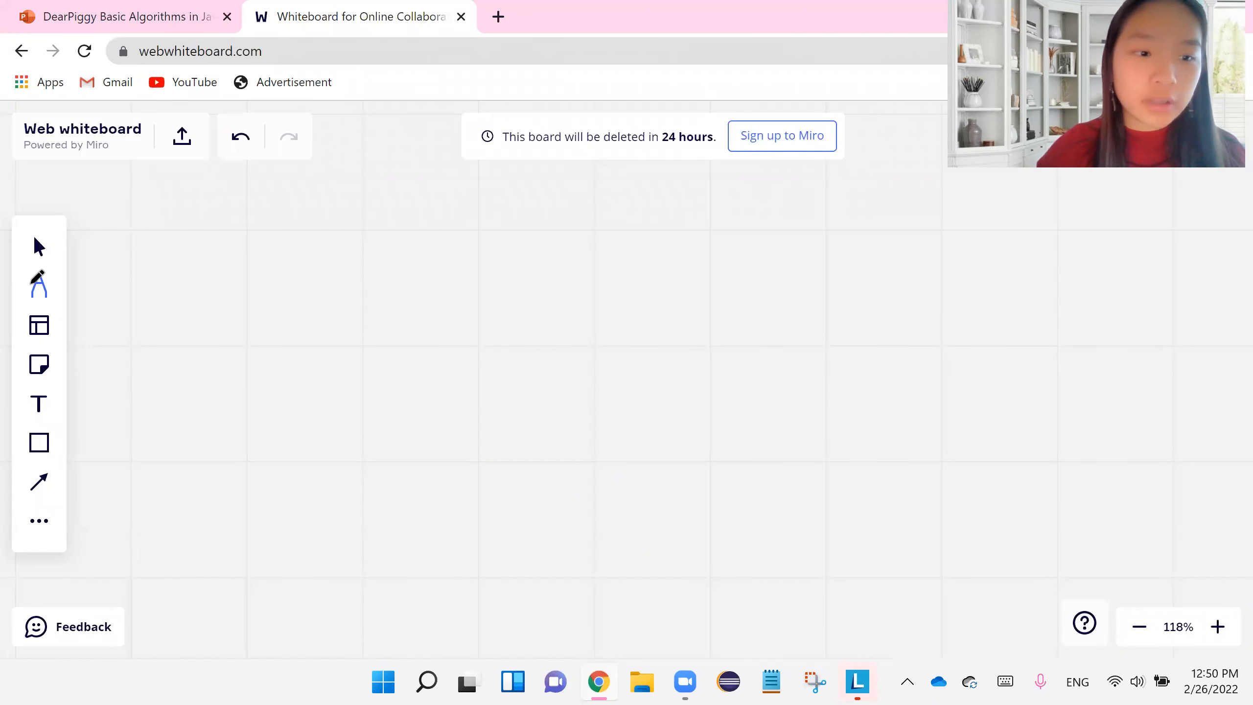
click(39, 284)
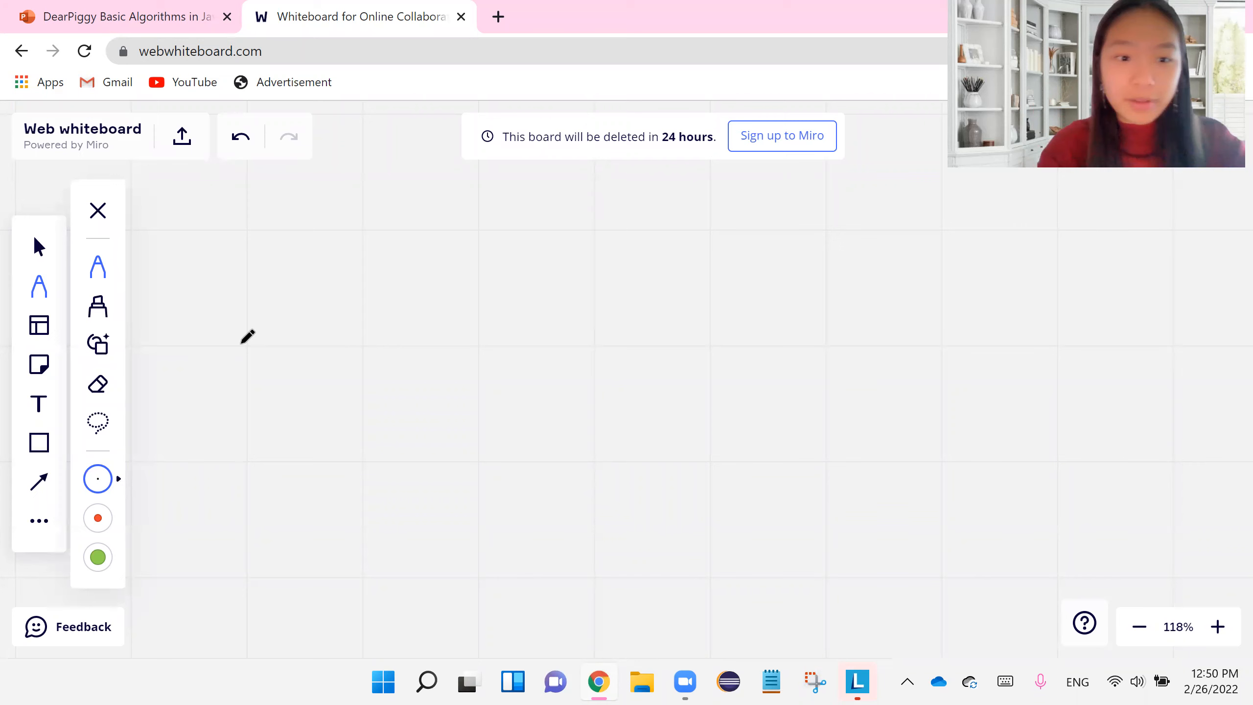
Sketch two boxes holding 8 and 7, then return to the slide deck
drag(170, 400, 228, 310)
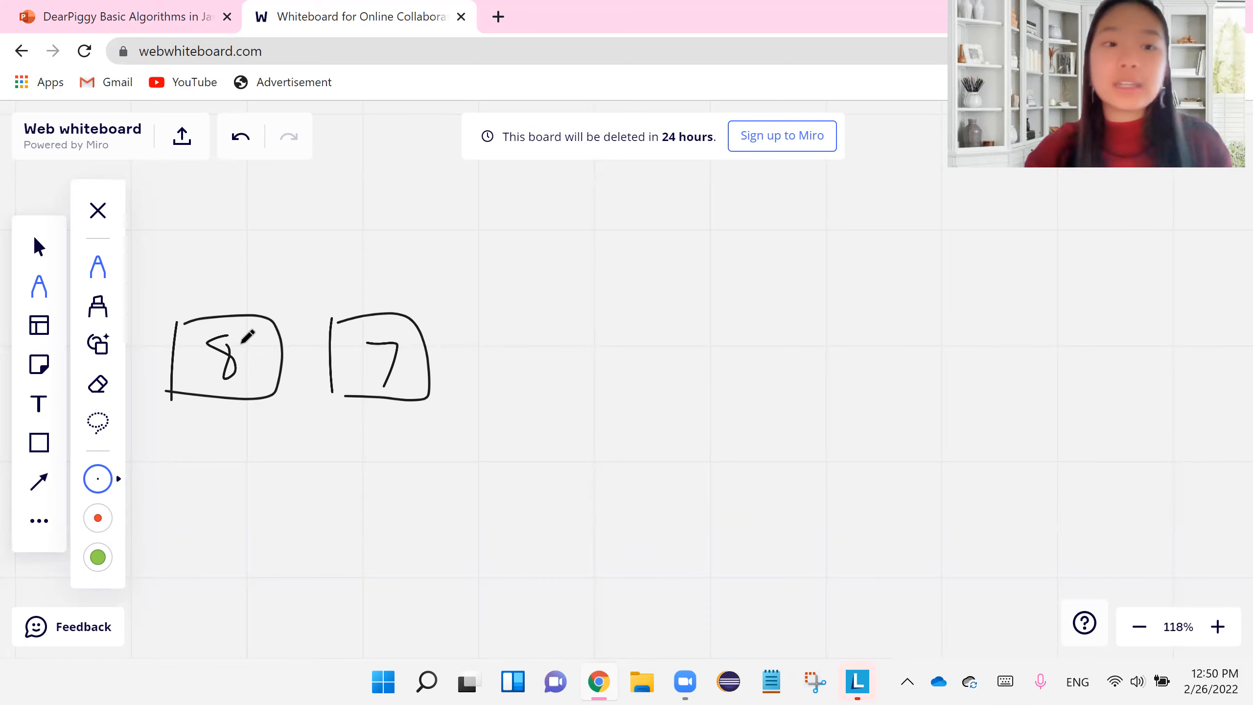
click(123, 16)
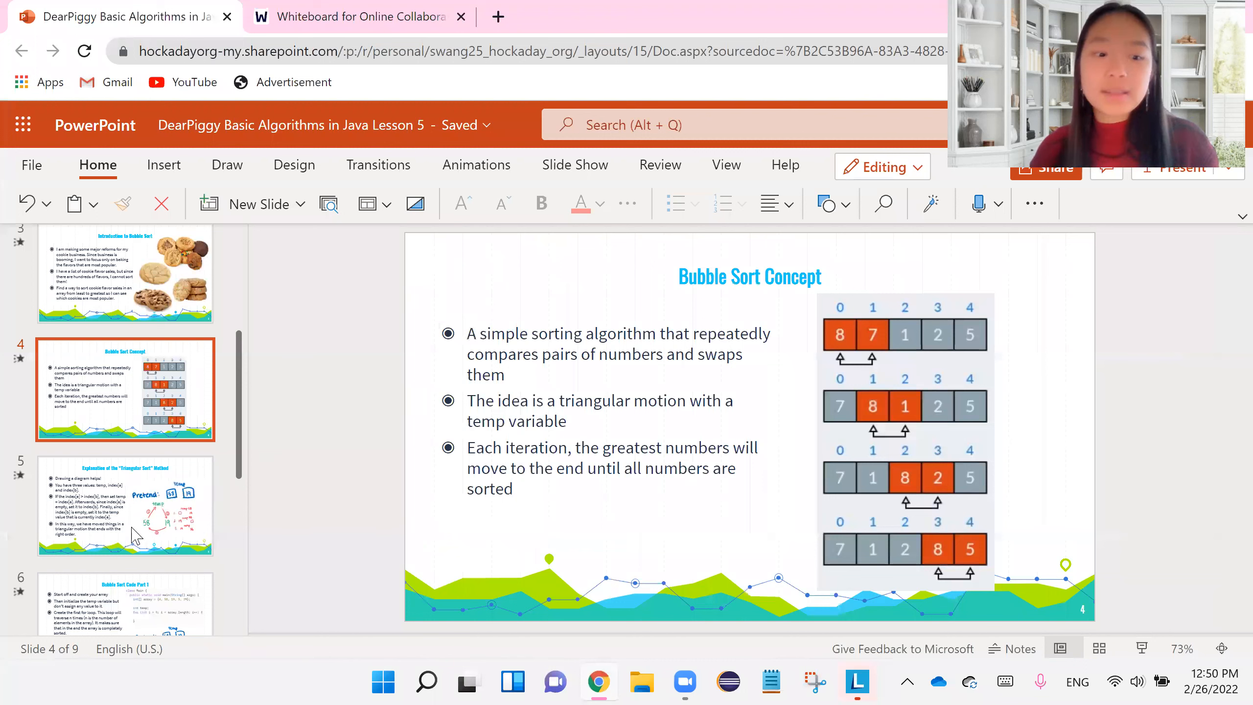
Review slide 5 on the Triangular Sort, then go back to the whiteboard
click(125, 510)
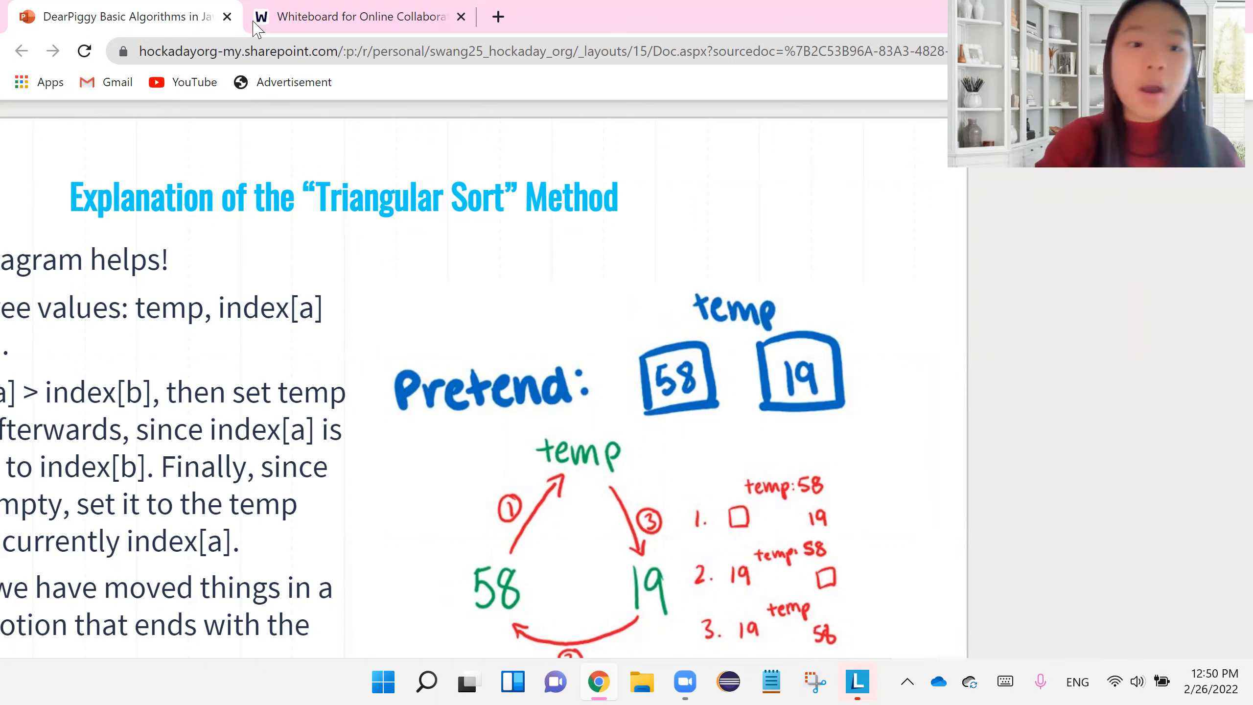
click(361, 16)
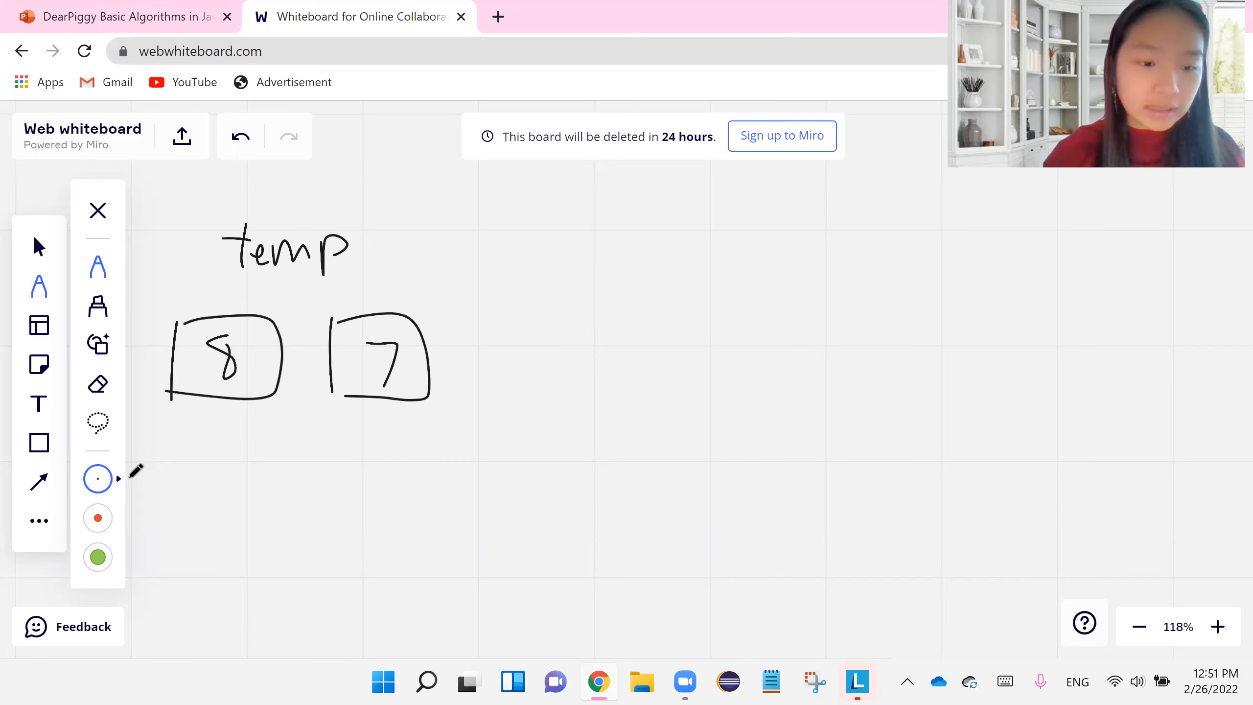
Switch to an orange pen and draw a thick triangle linking 8, temp and 7
click(98, 517)
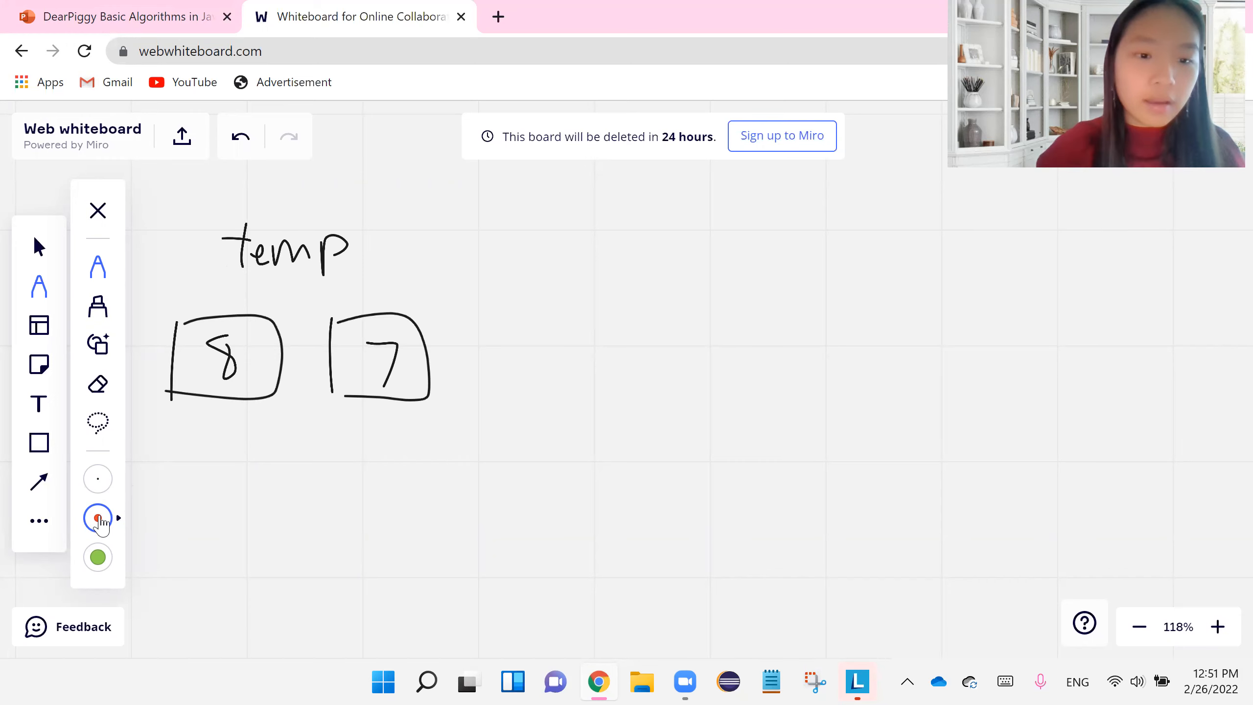
drag(283, 299, 240, 367)
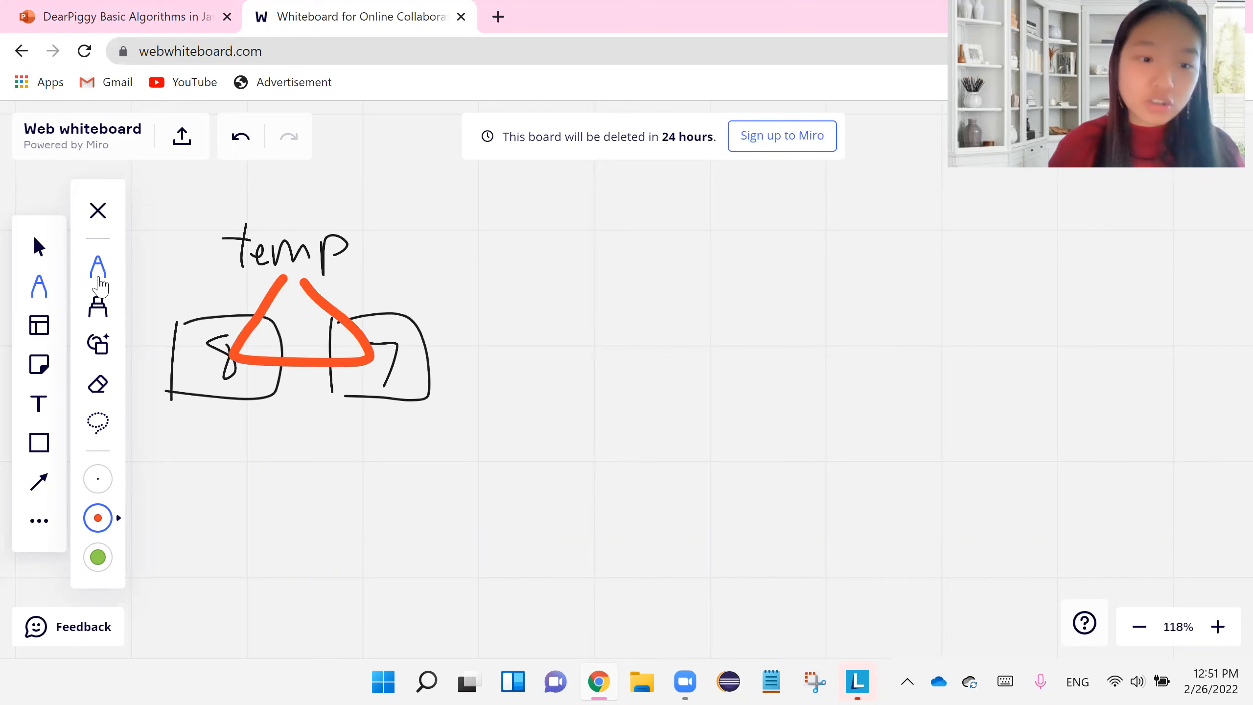
click(98, 478)
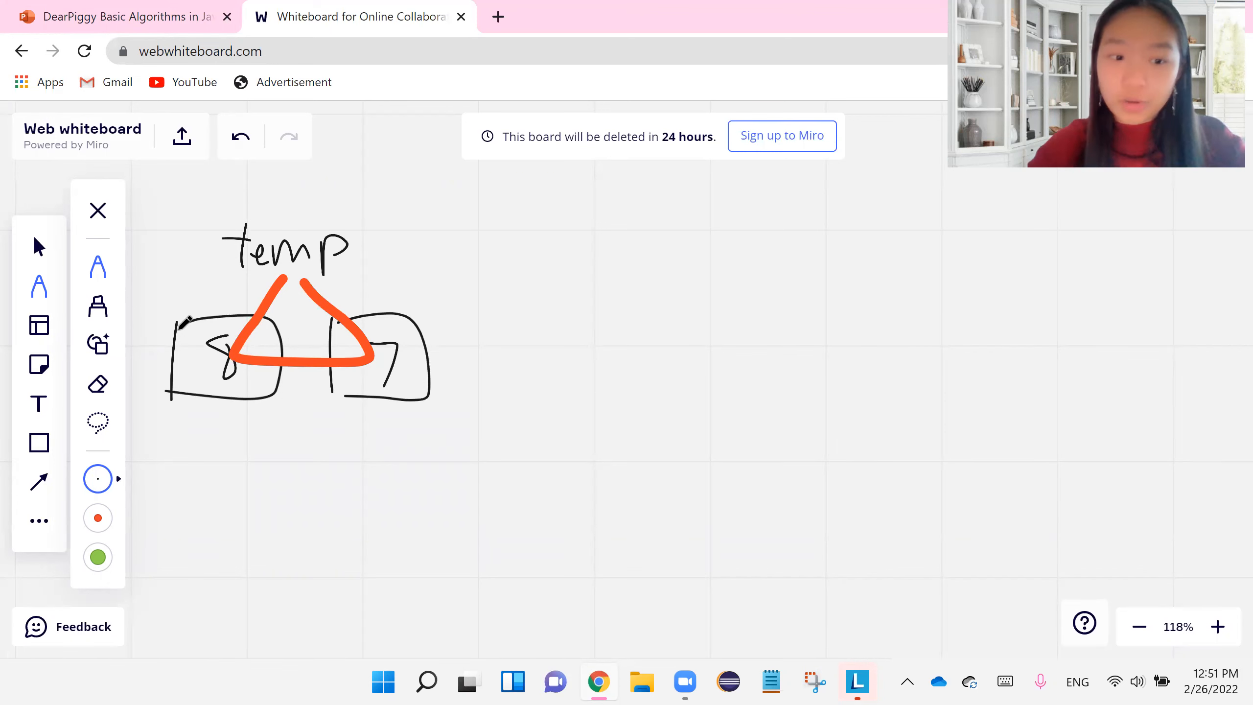
Draw two new boxes, write 'temp: 8' with an arrow, and put 7 in the right box
drag(541, 327, 542, 400)
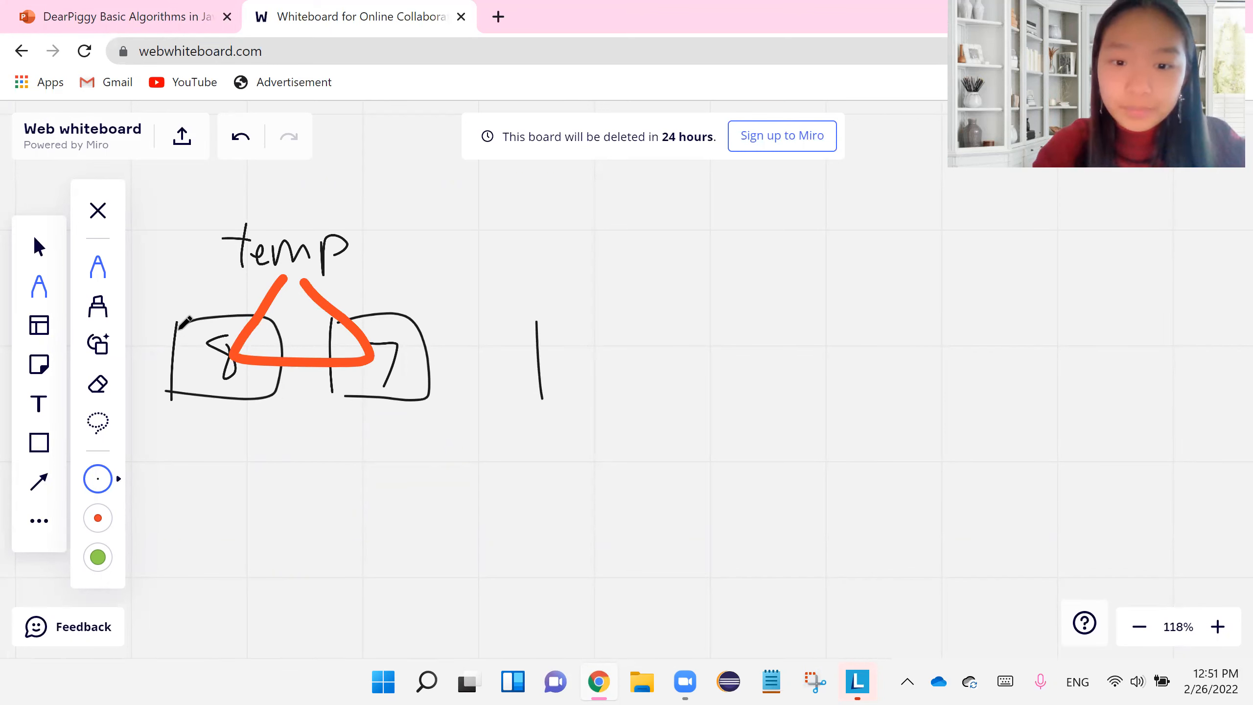
drag(539, 312, 632, 408)
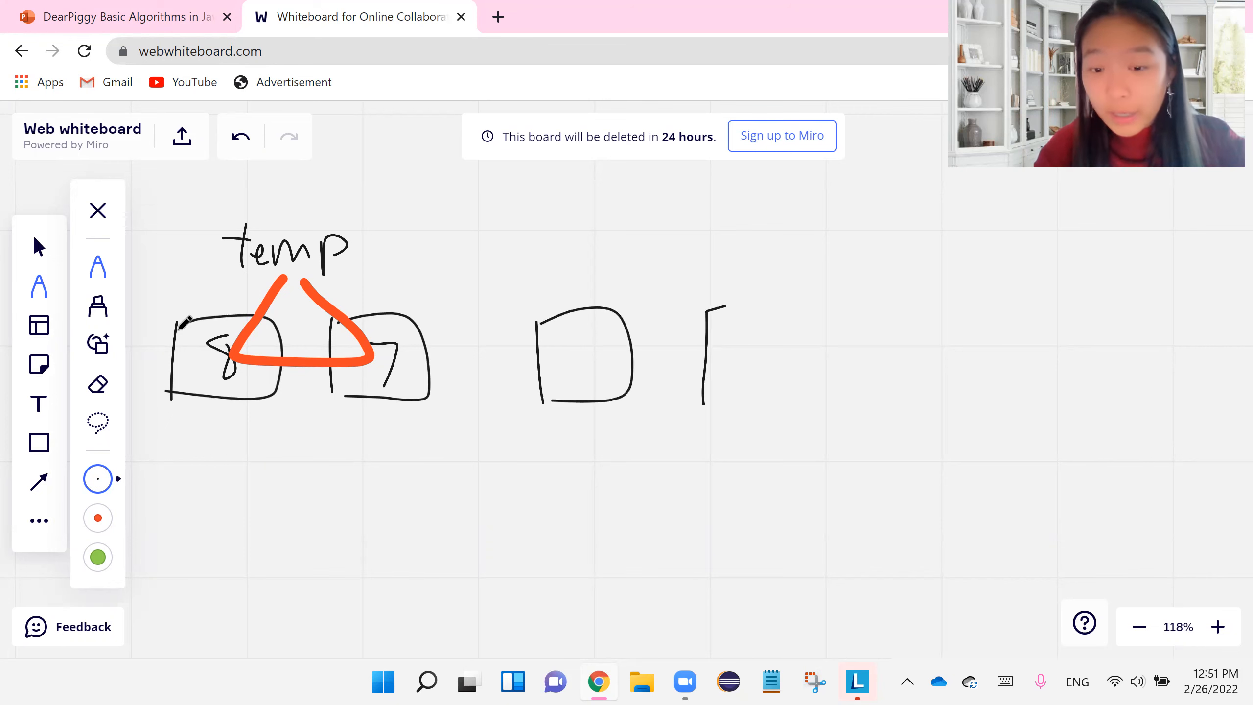
drag(719, 304, 790, 408)
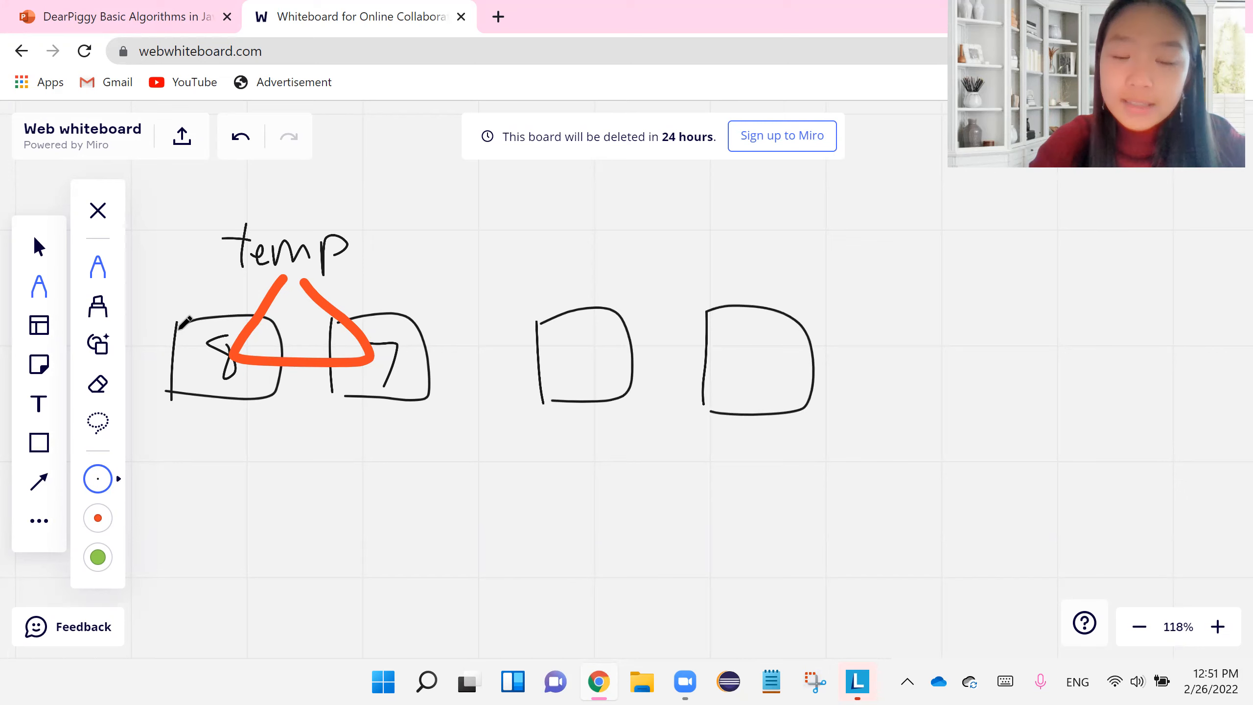
drag(595, 312, 595, 195)
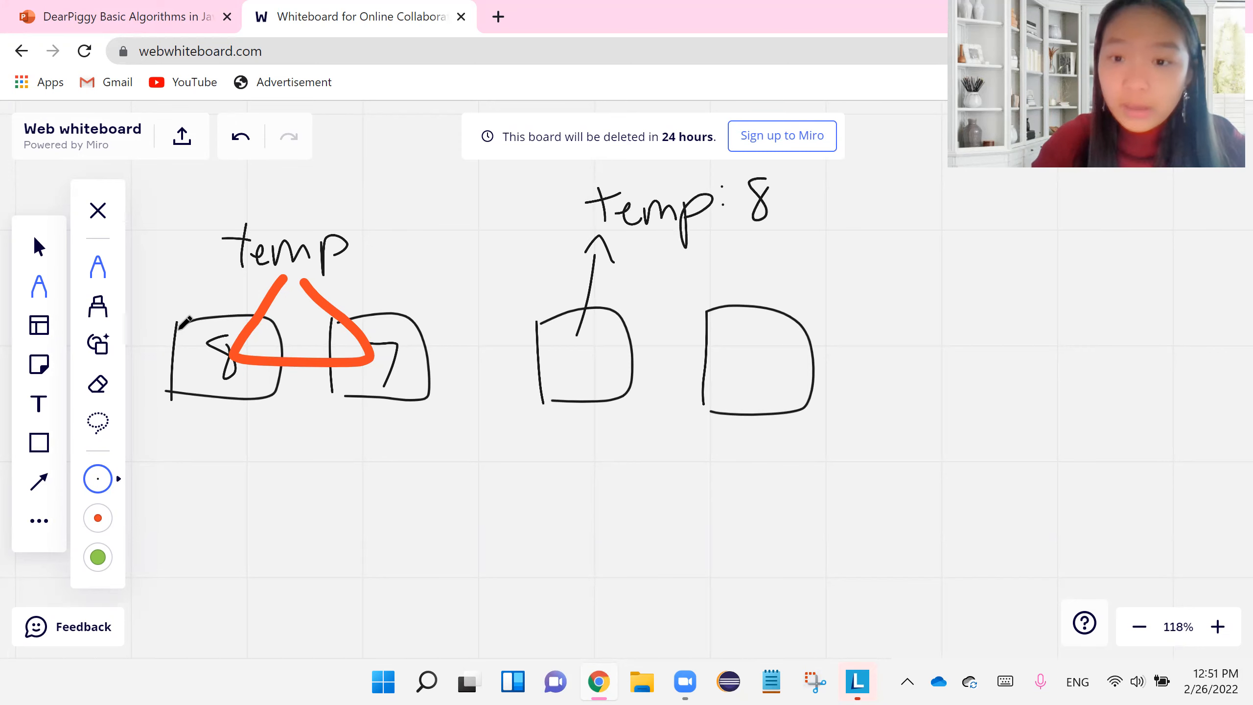
drag(725, 345, 747, 345)
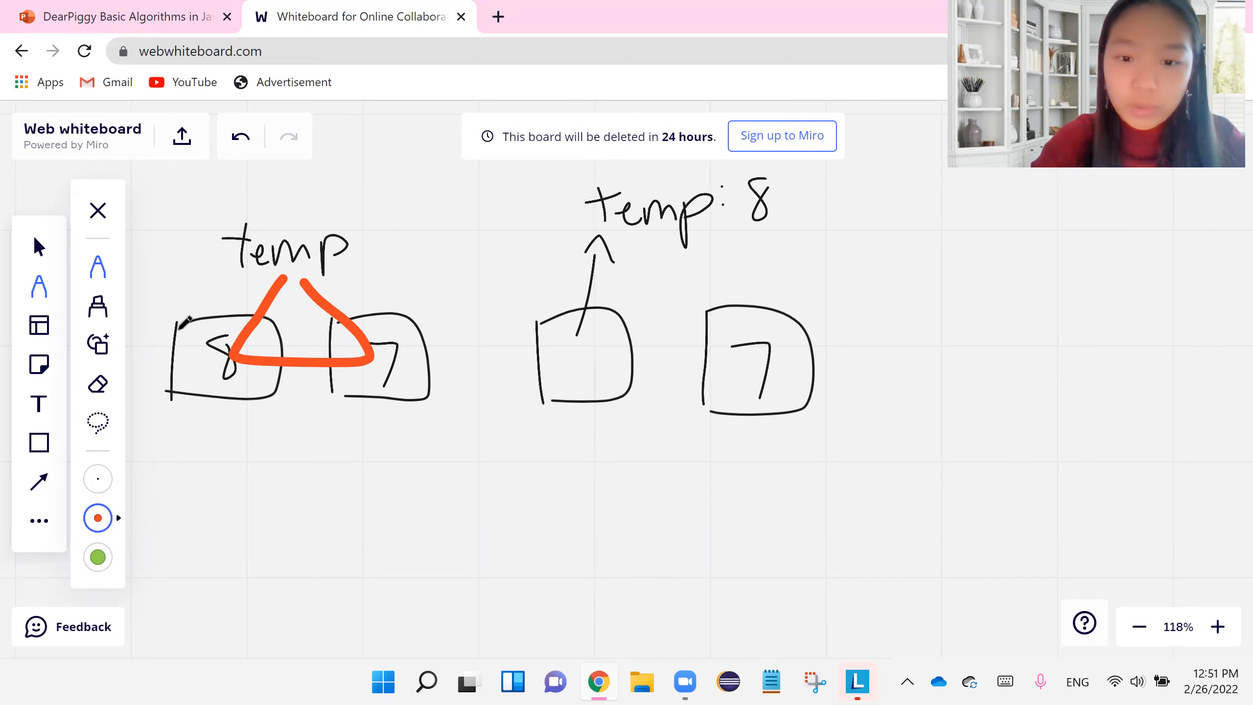
Label boxes a and b, circle the emptied left box, and arrow 7 into it
drag(552, 335, 615, 375)
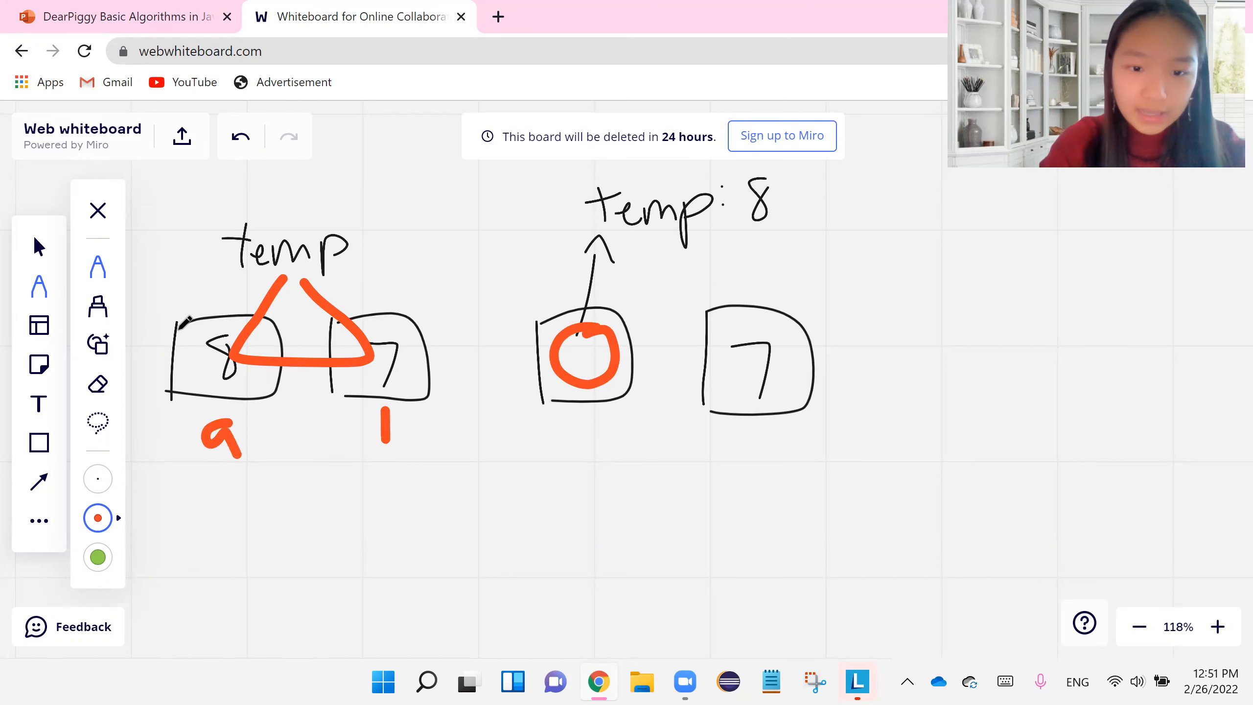
drag(380, 407, 408, 447)
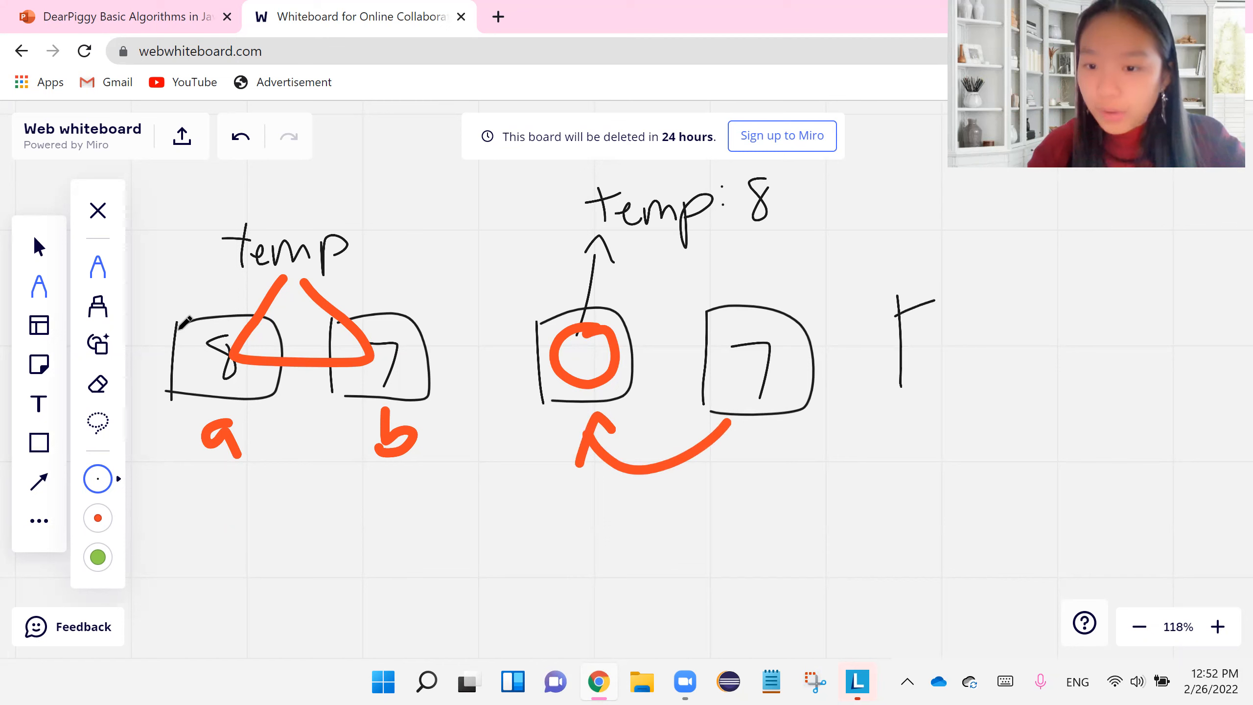
drag(902, 320, 1118, 400)
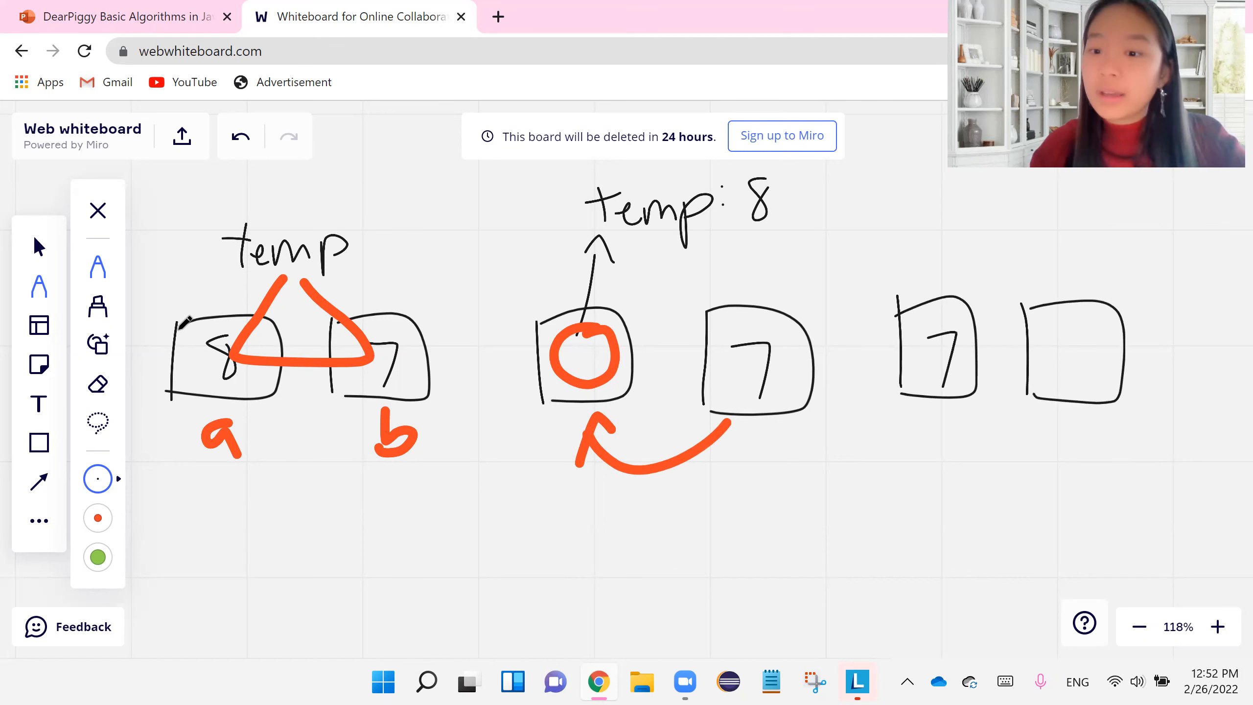
Write 'temp: 8' above the third stage, then circle the empty right box in orange with arrows
drag(911, 204, 954, 216)
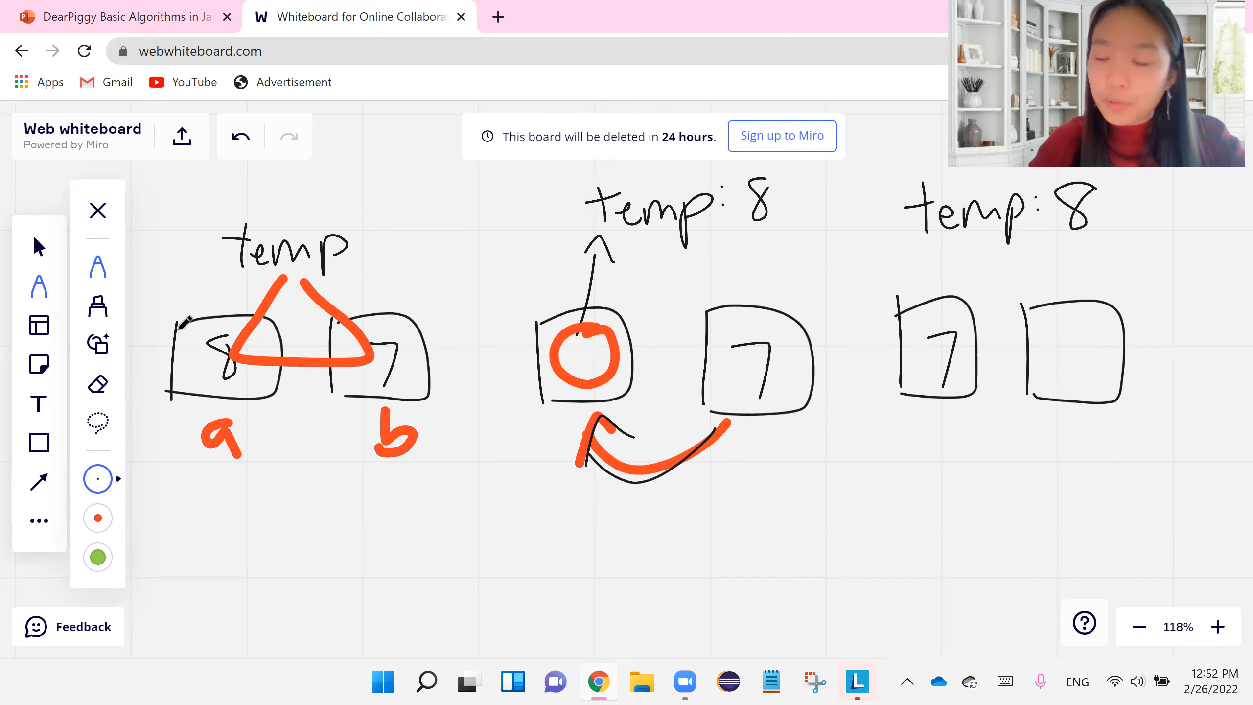
click(97, 517)
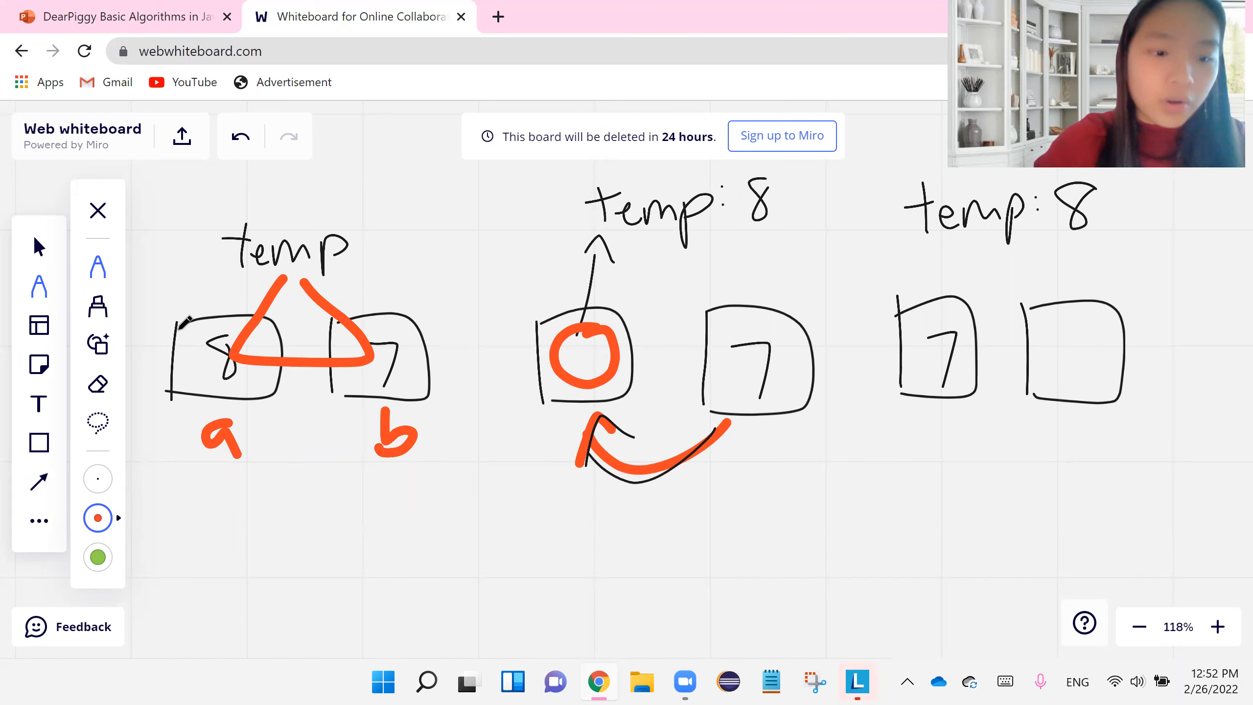
drag(1038, 320, 1110, 384)
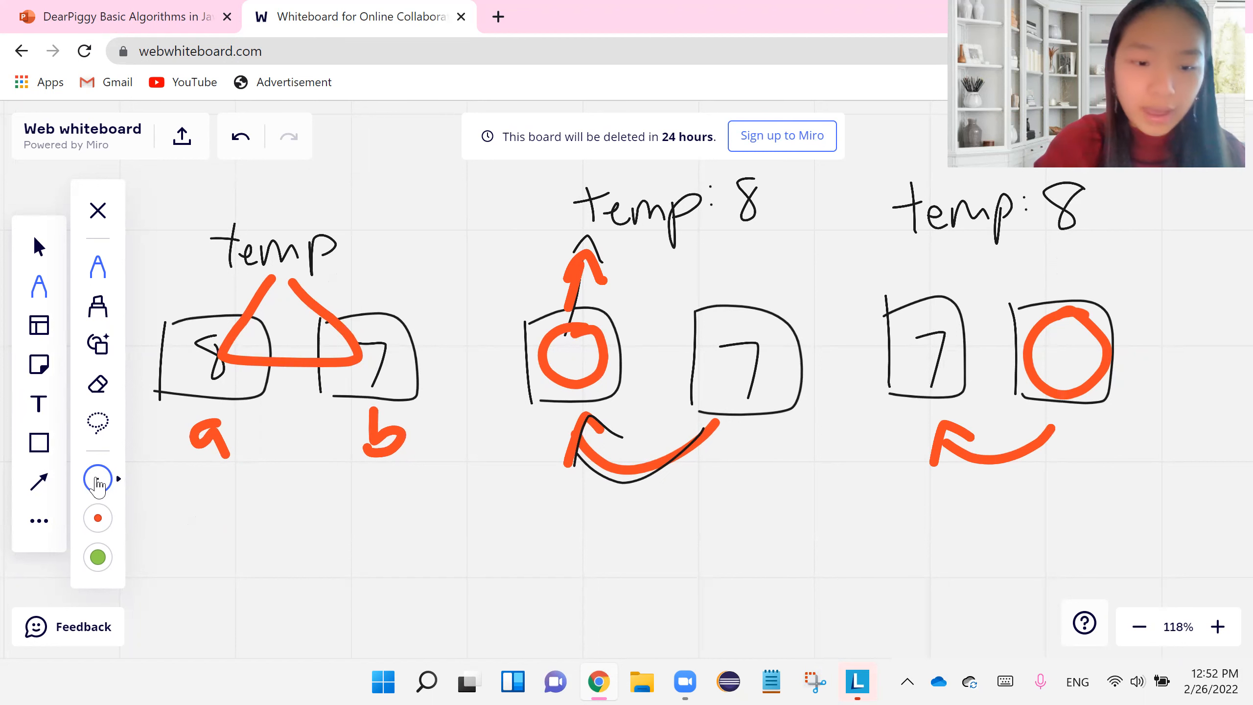
Draw two final-stage boxes below the sketches holding 7 and 8
drag(240, 527, 384, 623)
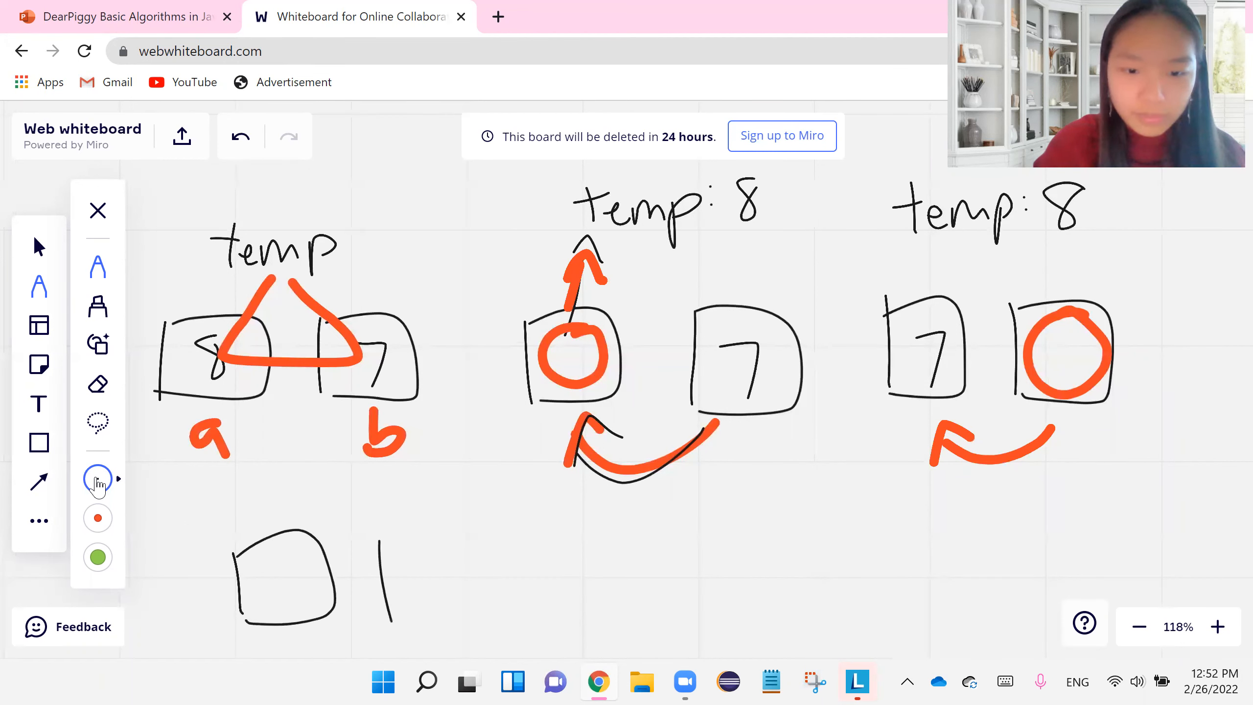
drag(392, 543, 487, 623)
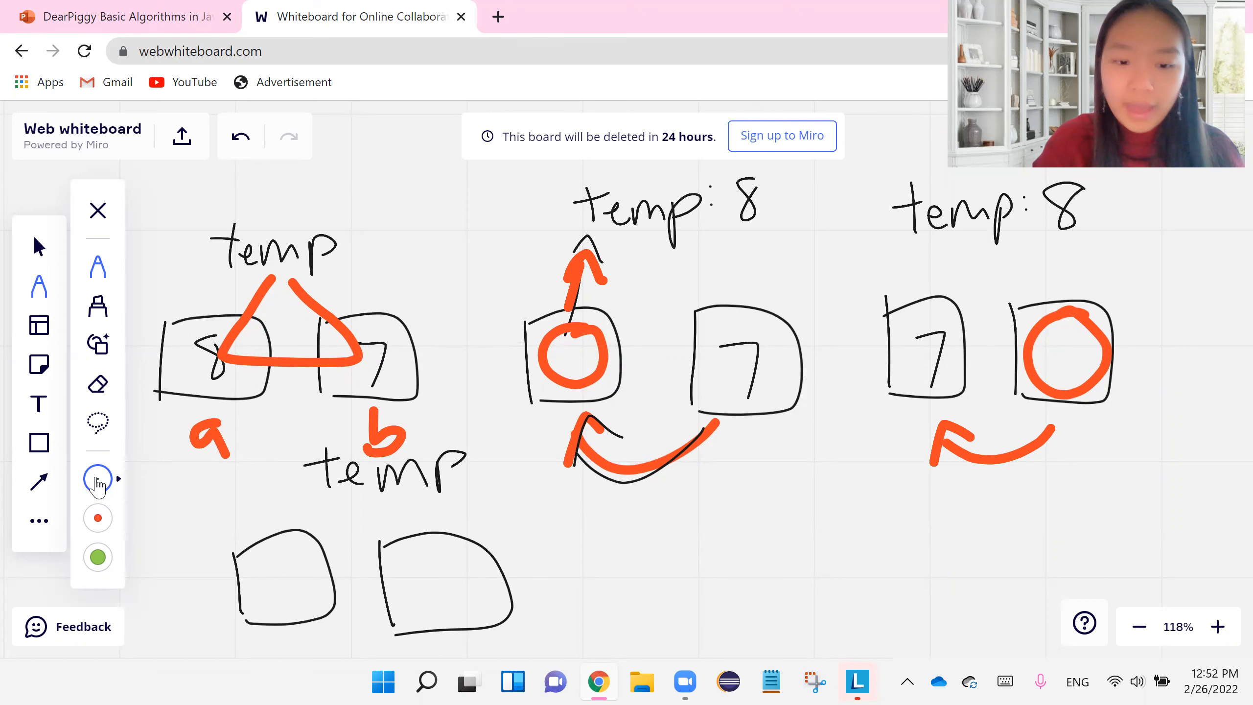
drag(436, 511, 436, 575)
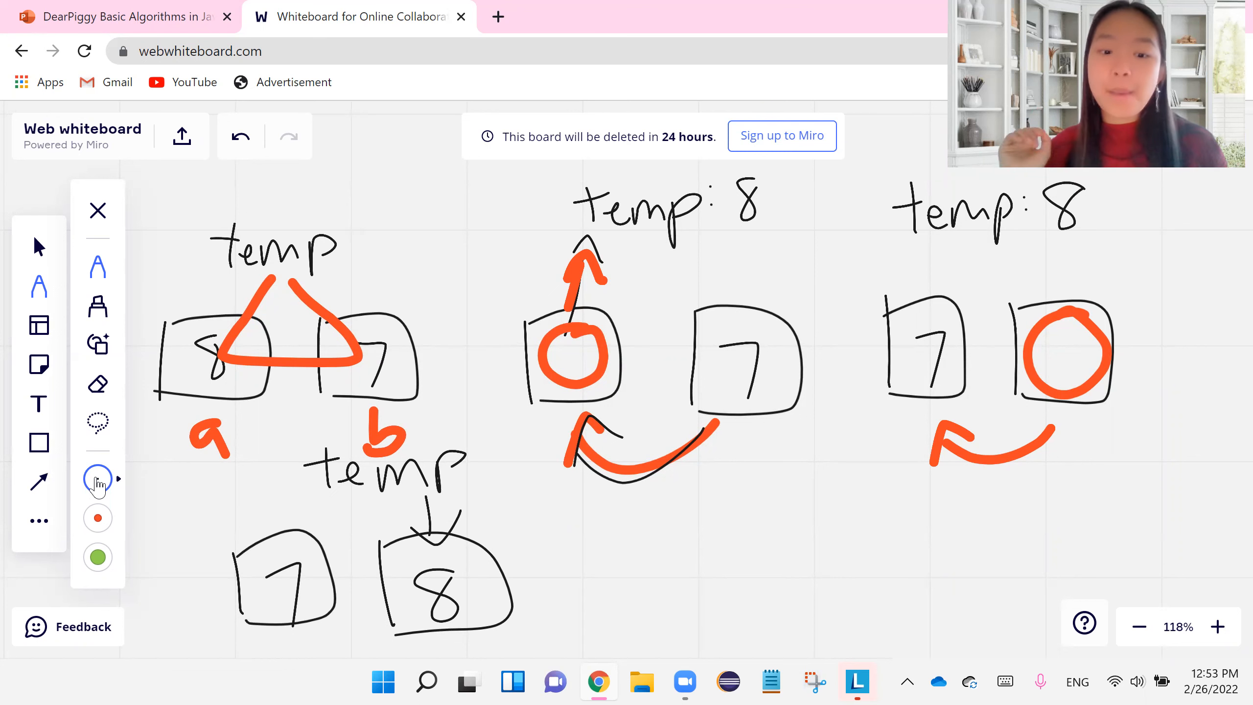
Circle the 7-and-8 pair labelled 'sorted pair', then return to the lesson slides
drag(308, 444, 499, 439)
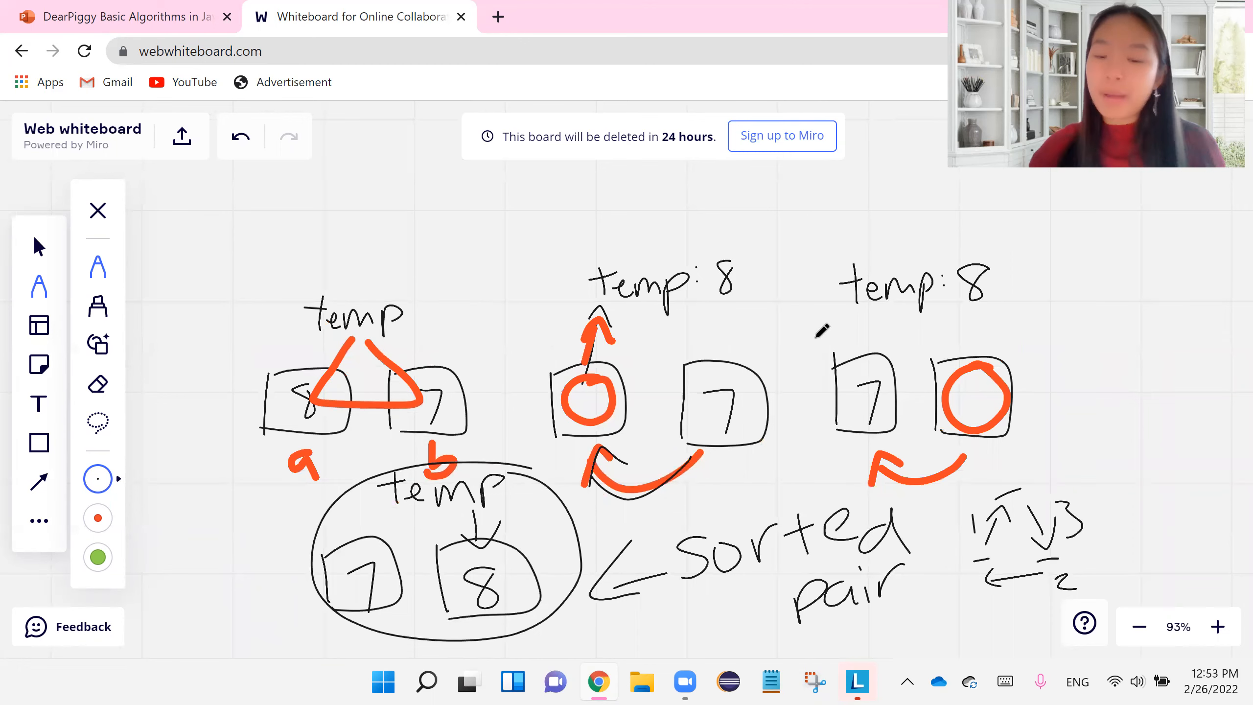
click(1217, 626)
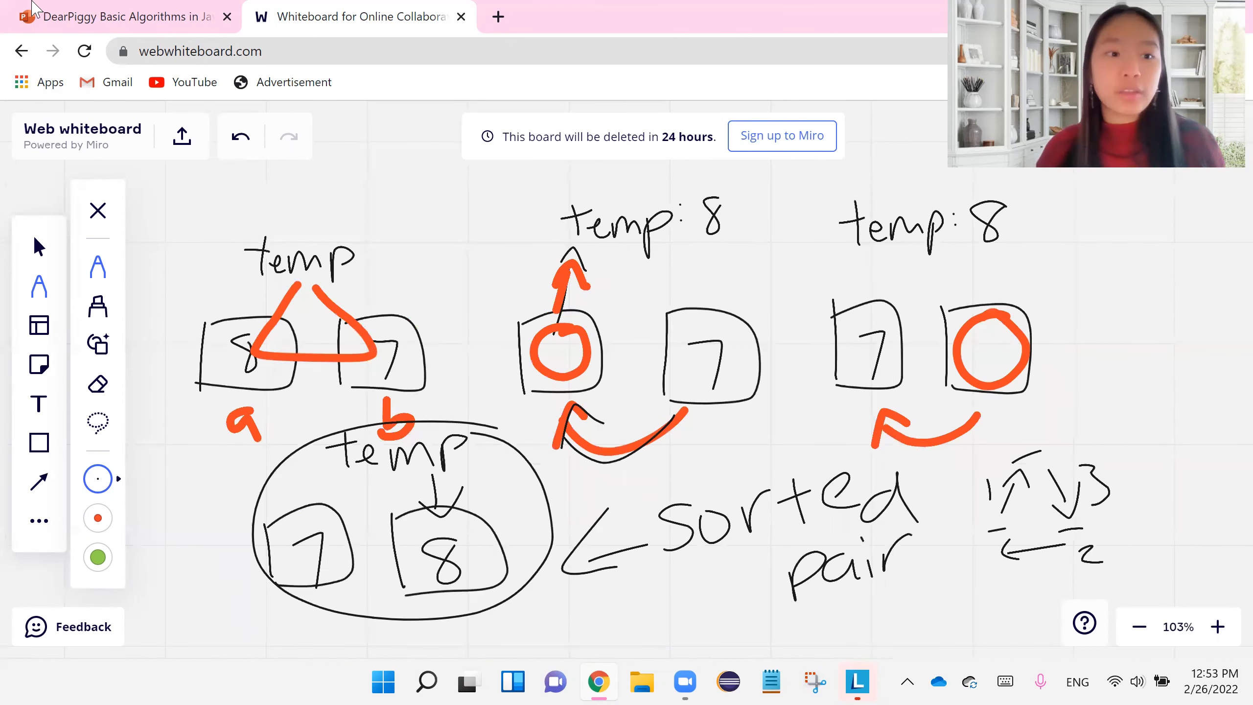
click(123, 16)
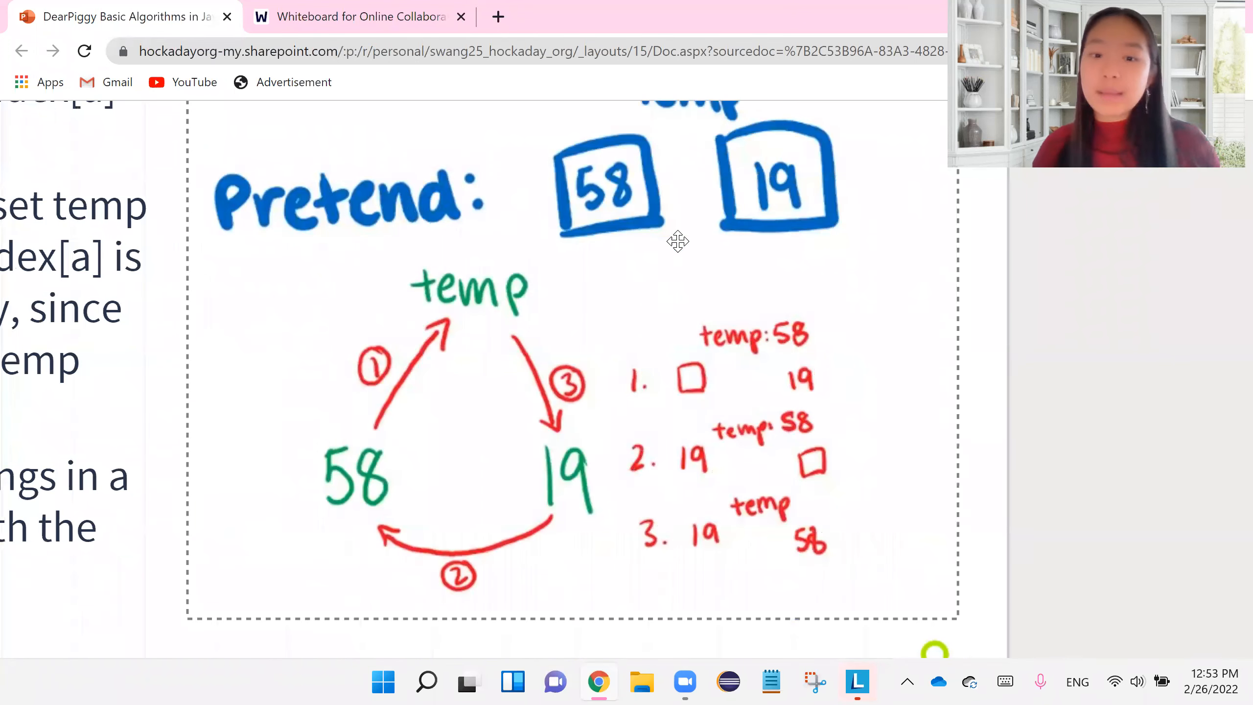
scroll(up, 3)
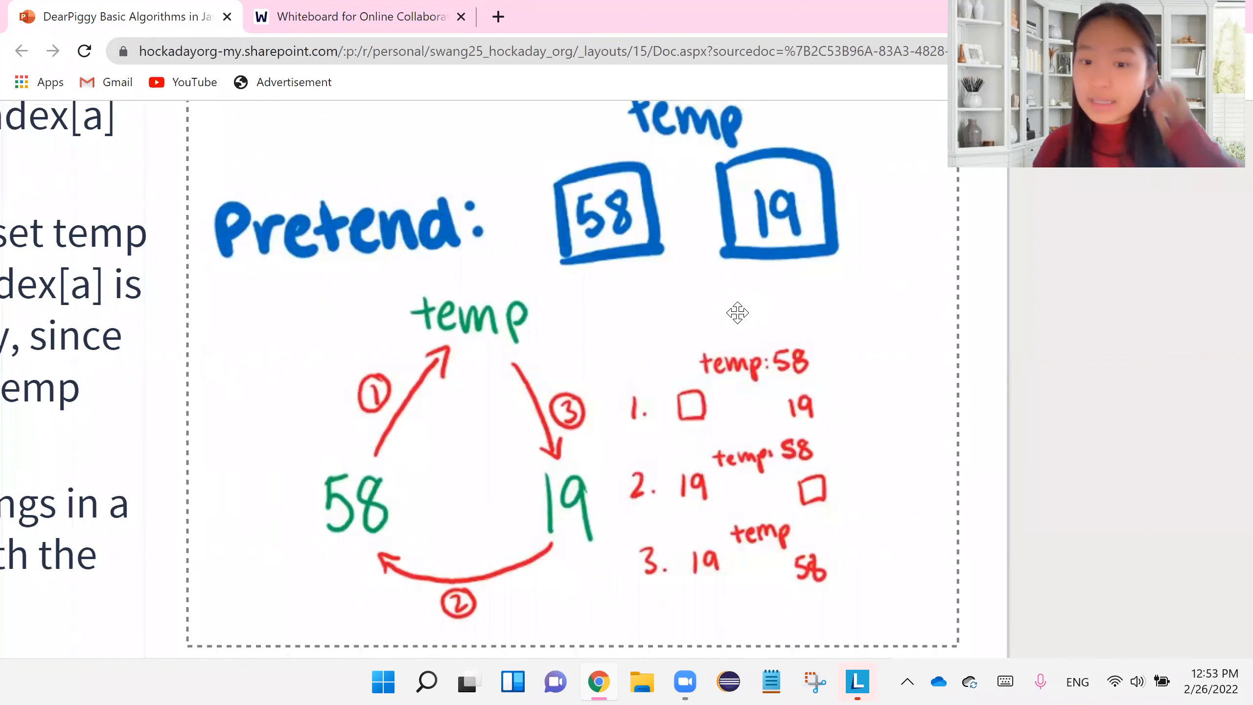
mouse_move(611, 308)
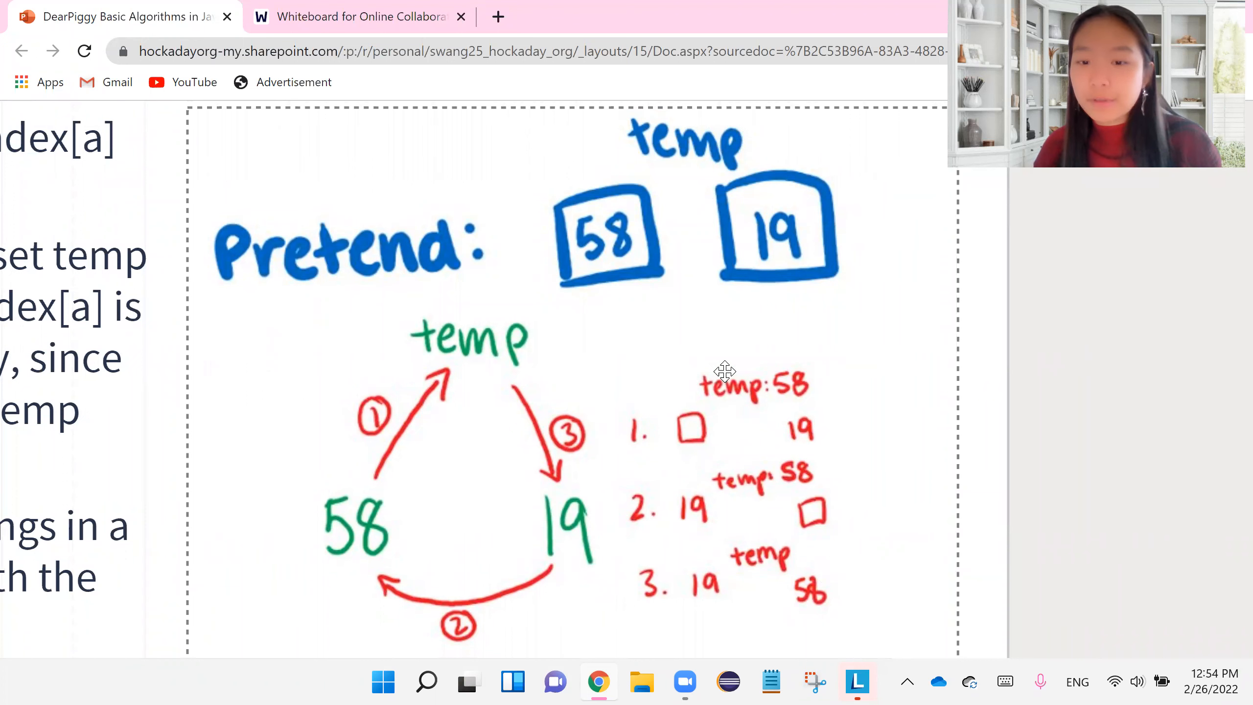
mouse_move(809, 436)
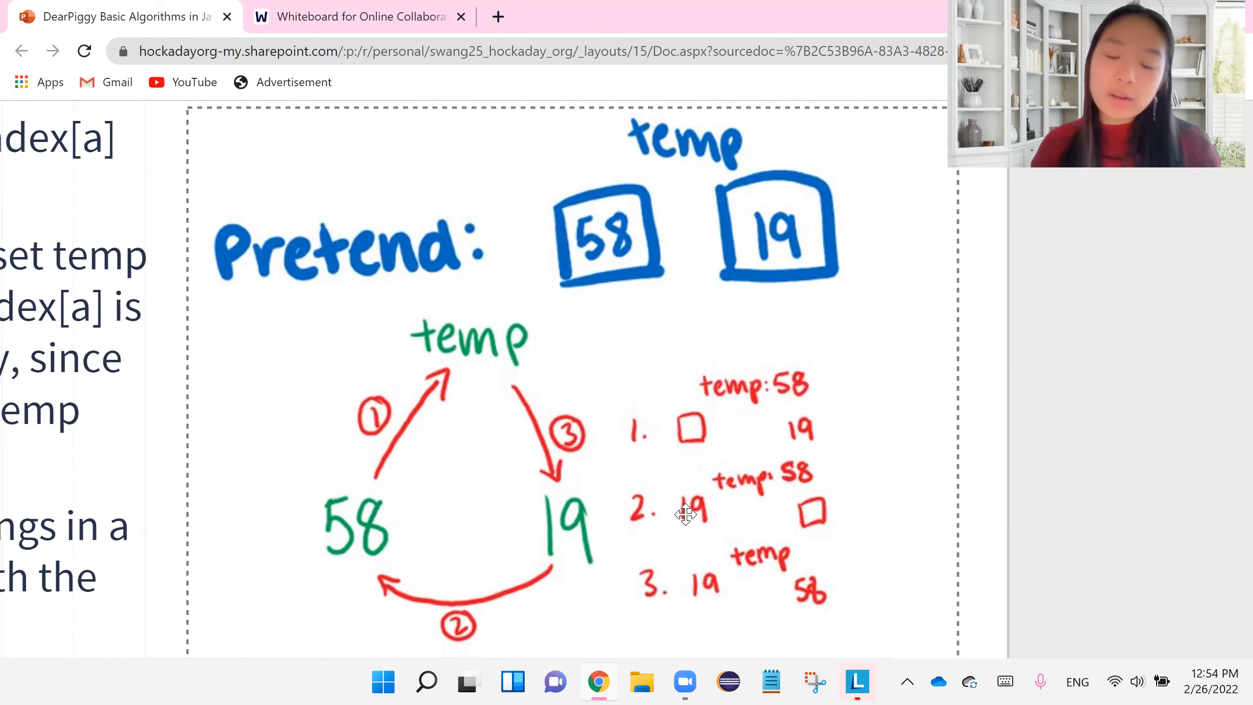
scroll(down, 3)
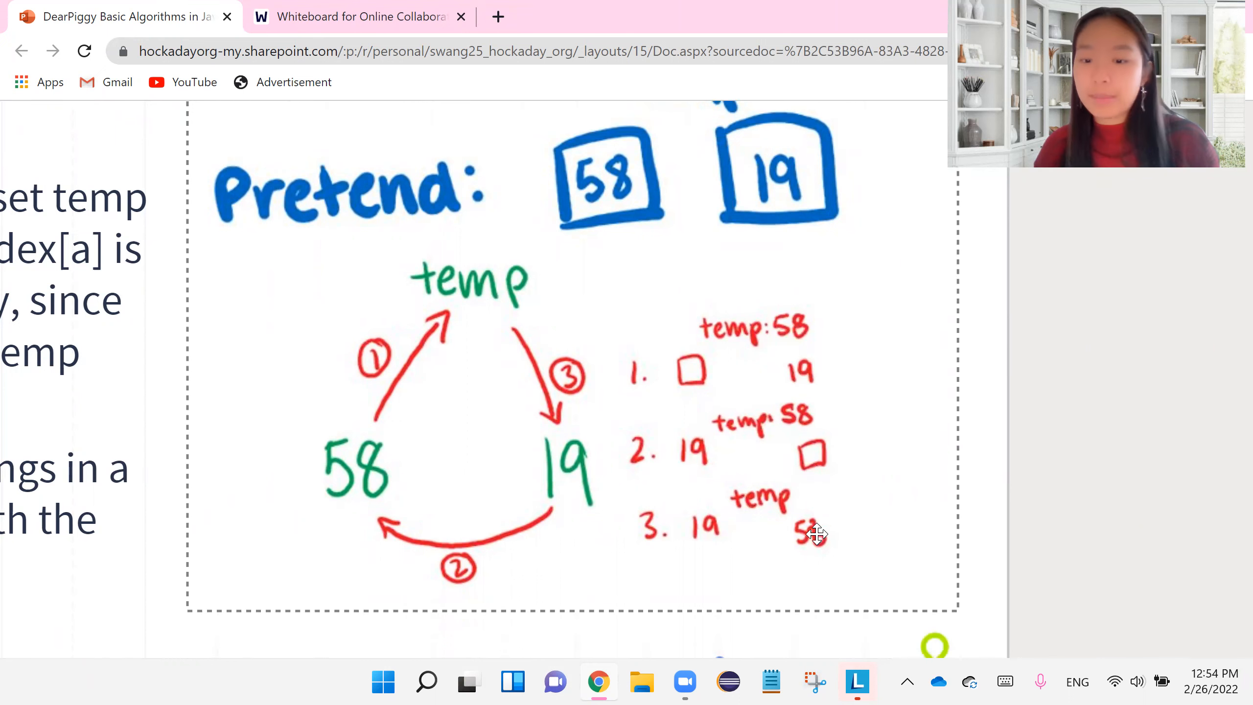